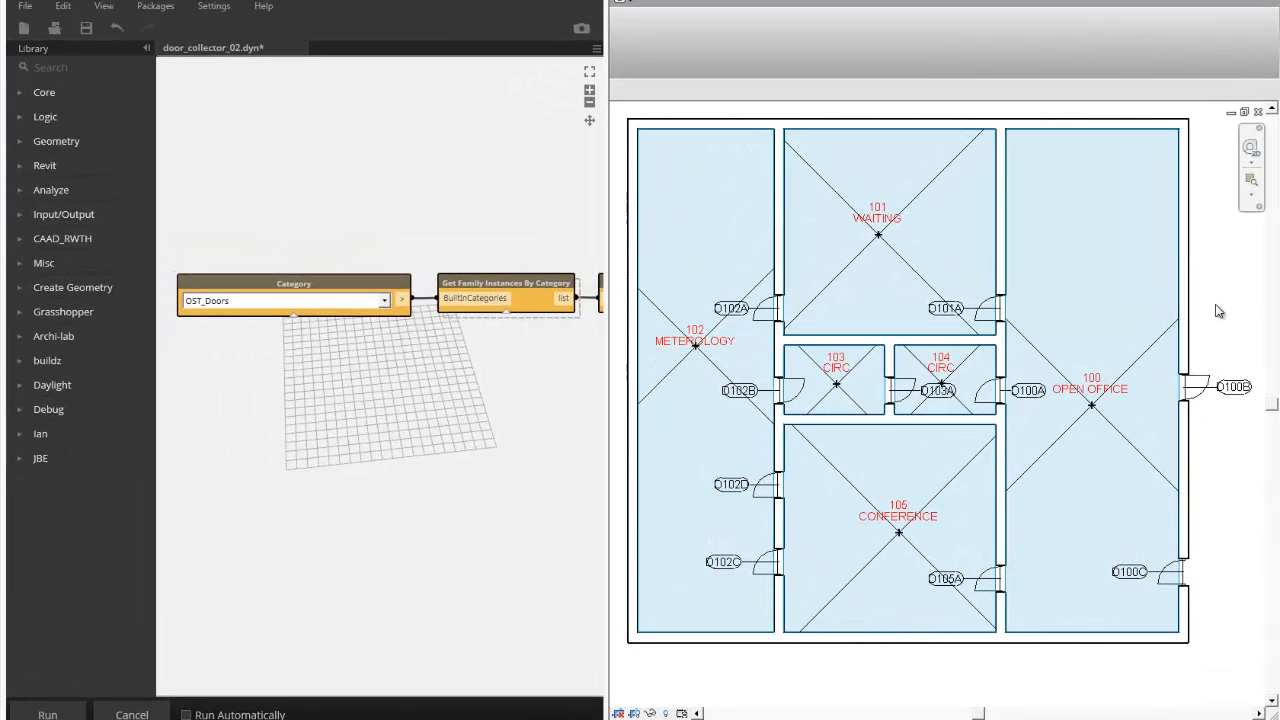
# Step: Inspect the D101A door tag and the doors tagged D101A and D102A
pyautogui.click(695, 342)
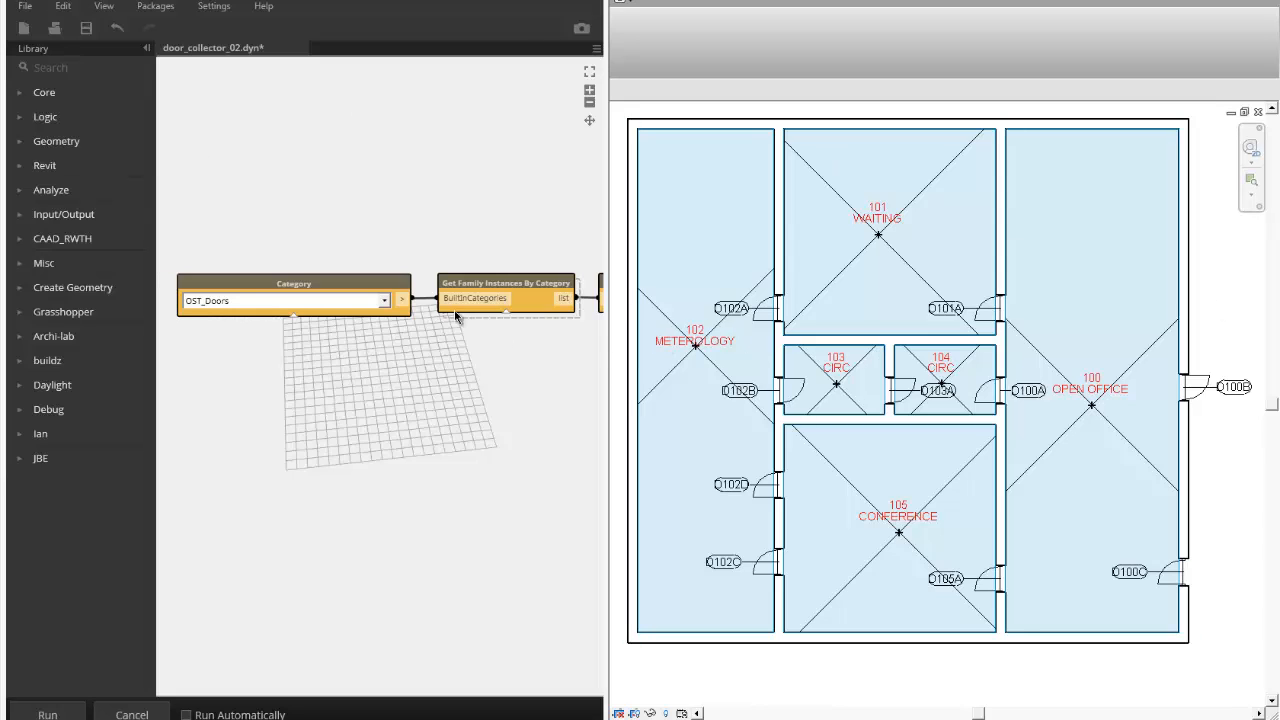
pyautogui.moveTo(555, 337)
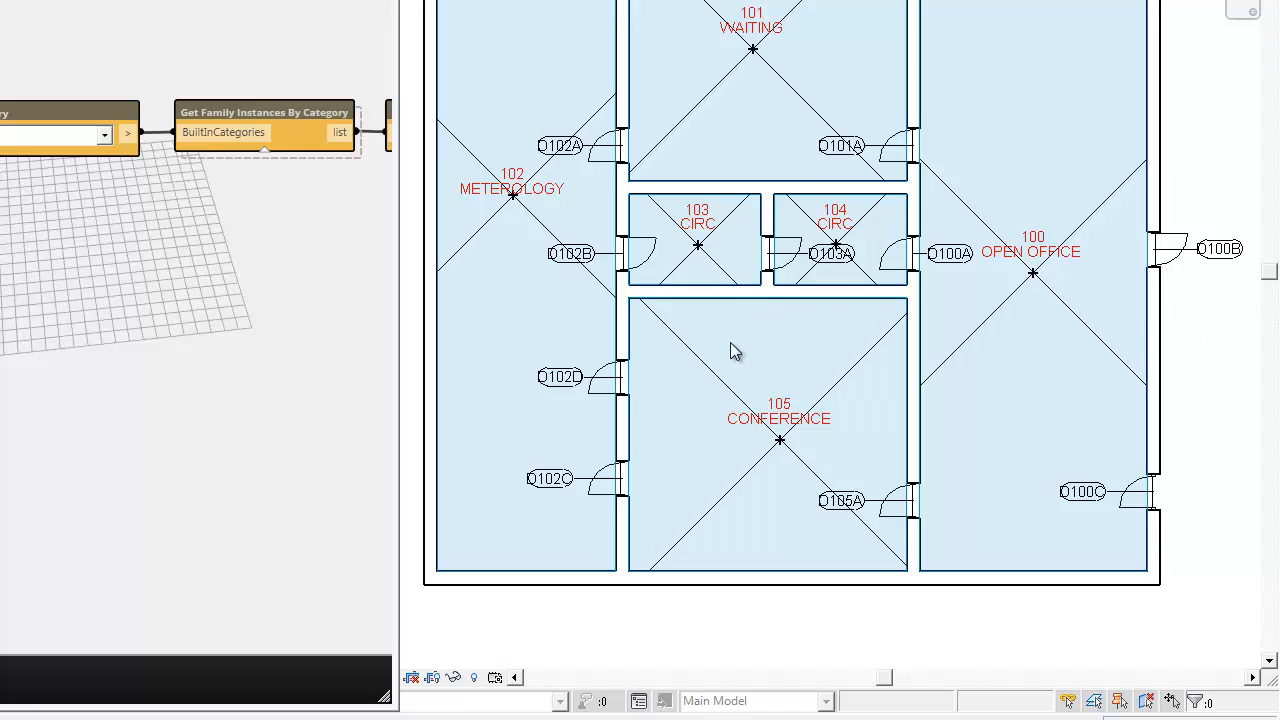
pyautogui.moveTo(590, 310)
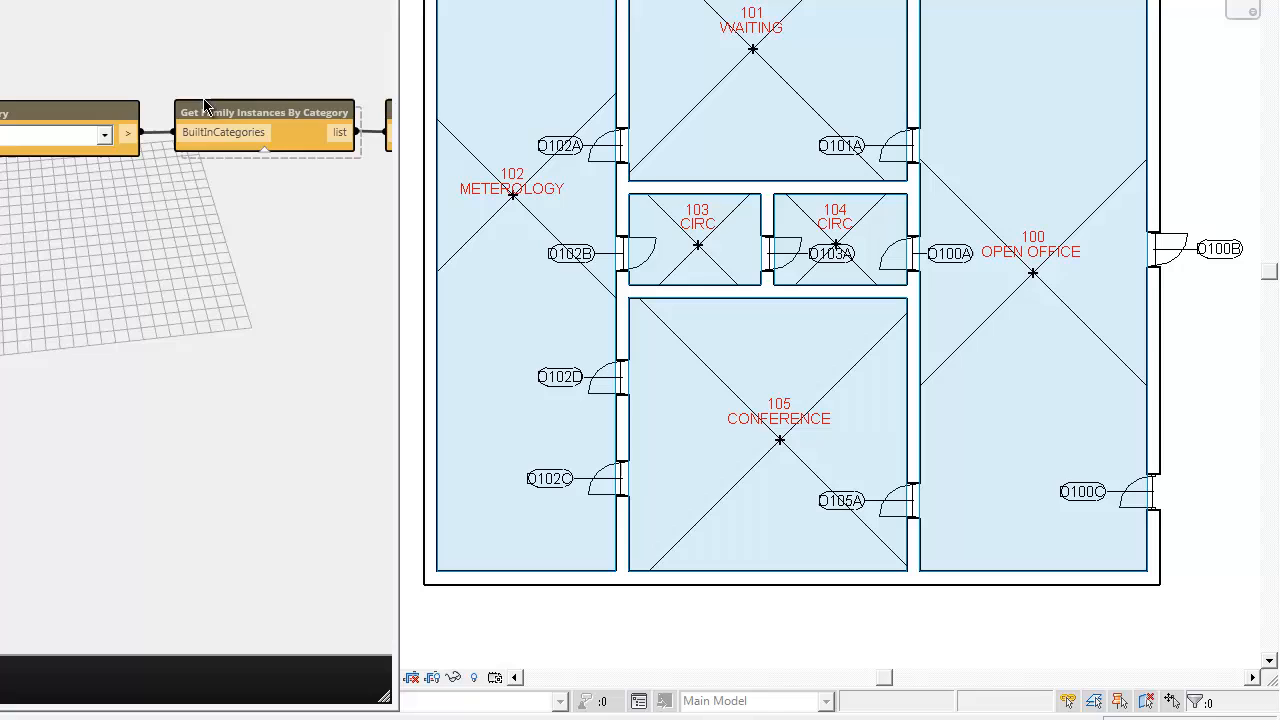
pyautogui.moveTo(783, 366)
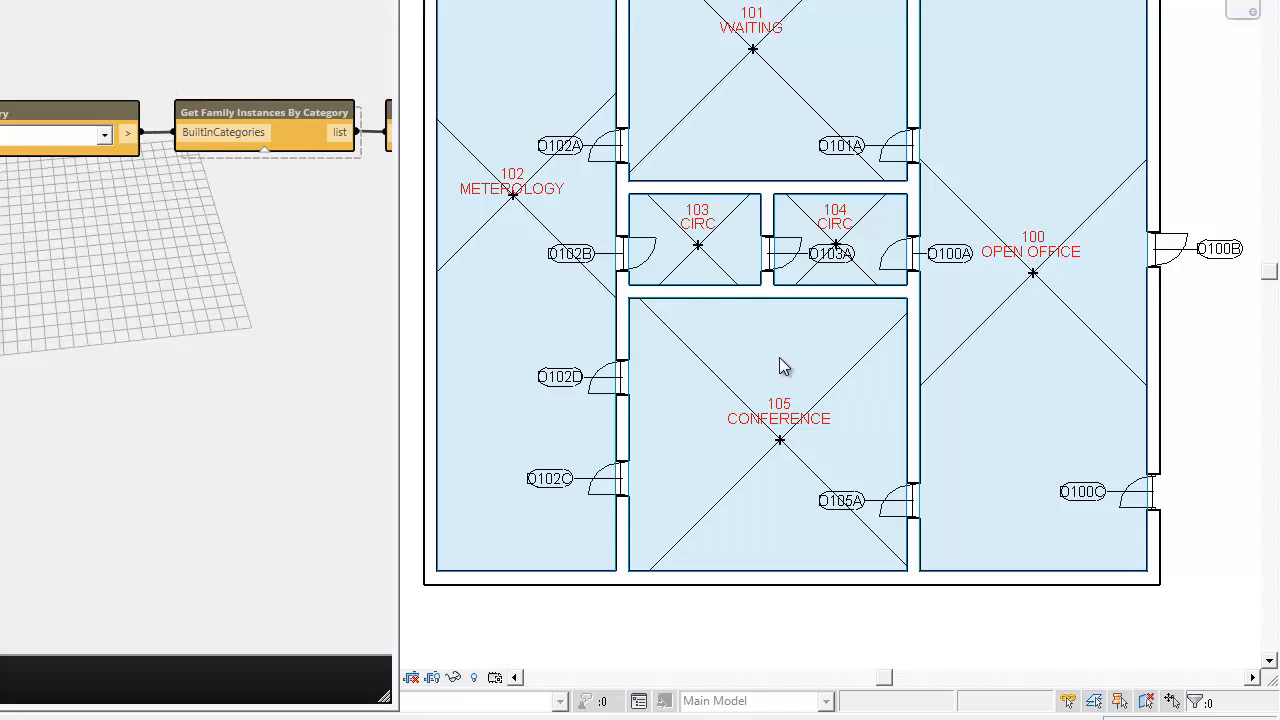
pyautogui.moveTo(620, 145)
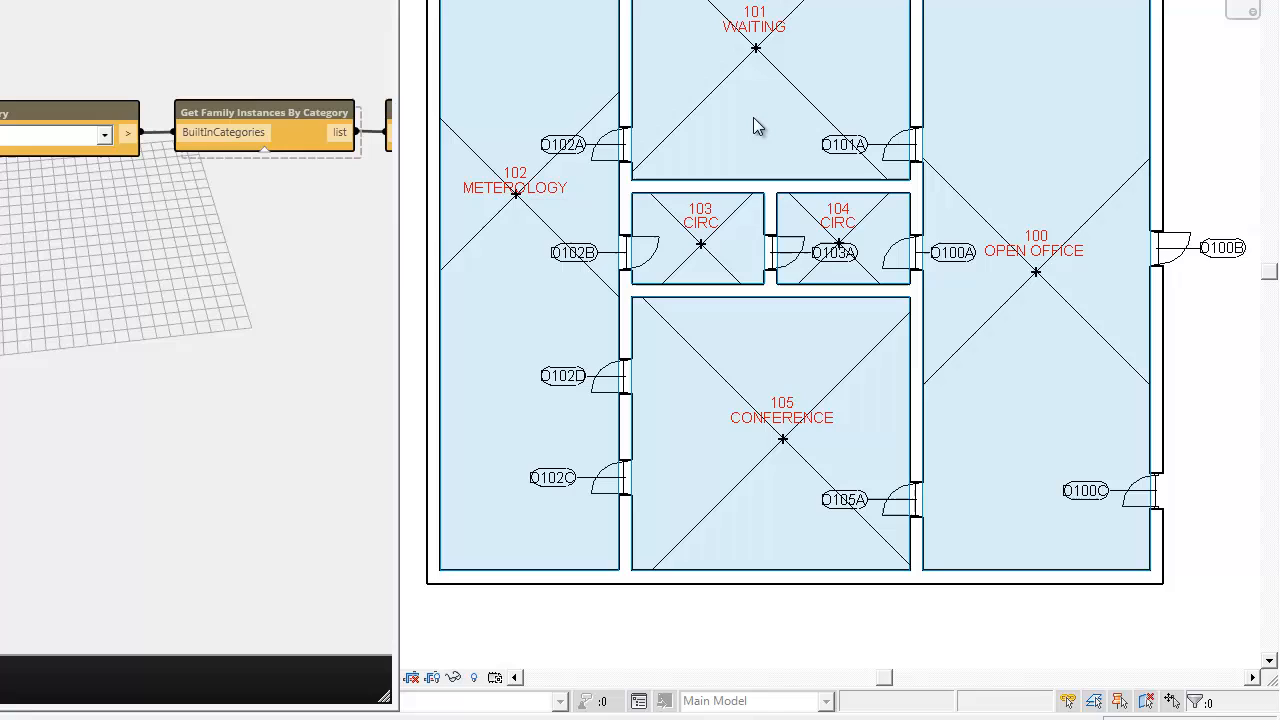
pyautogui.moveTo(742, 130)
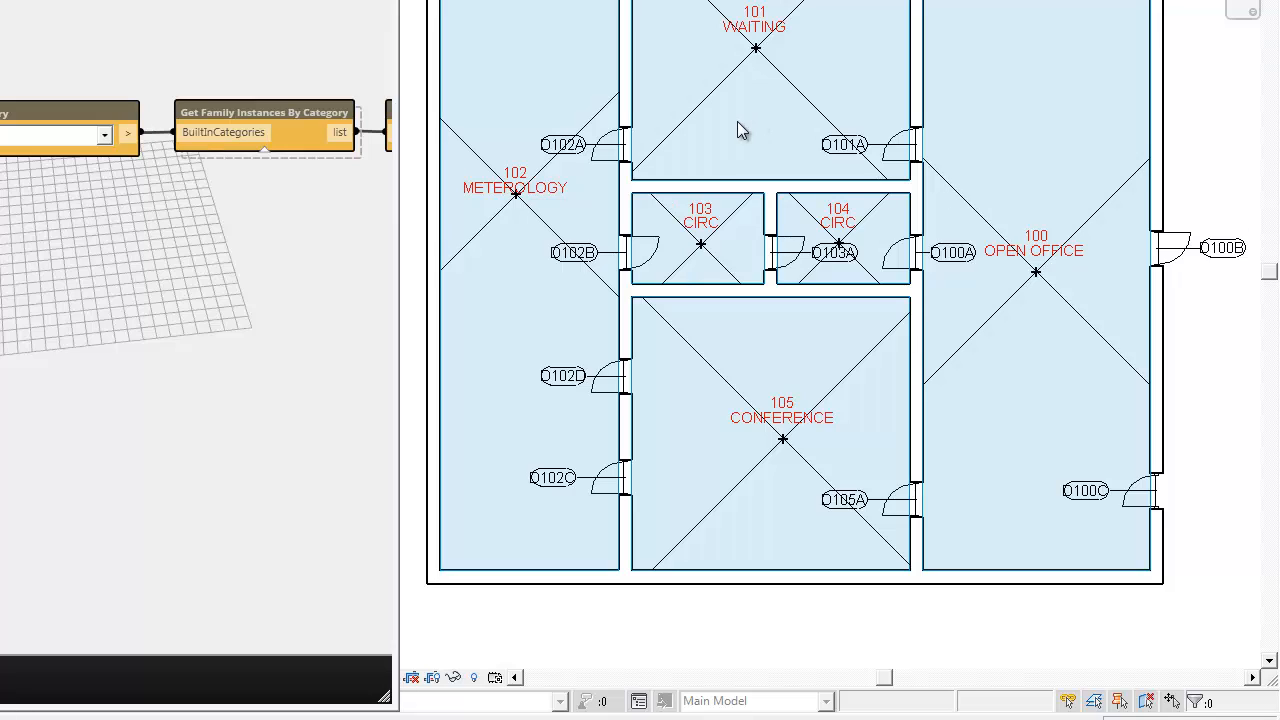
pyautogui.click(700, 237)
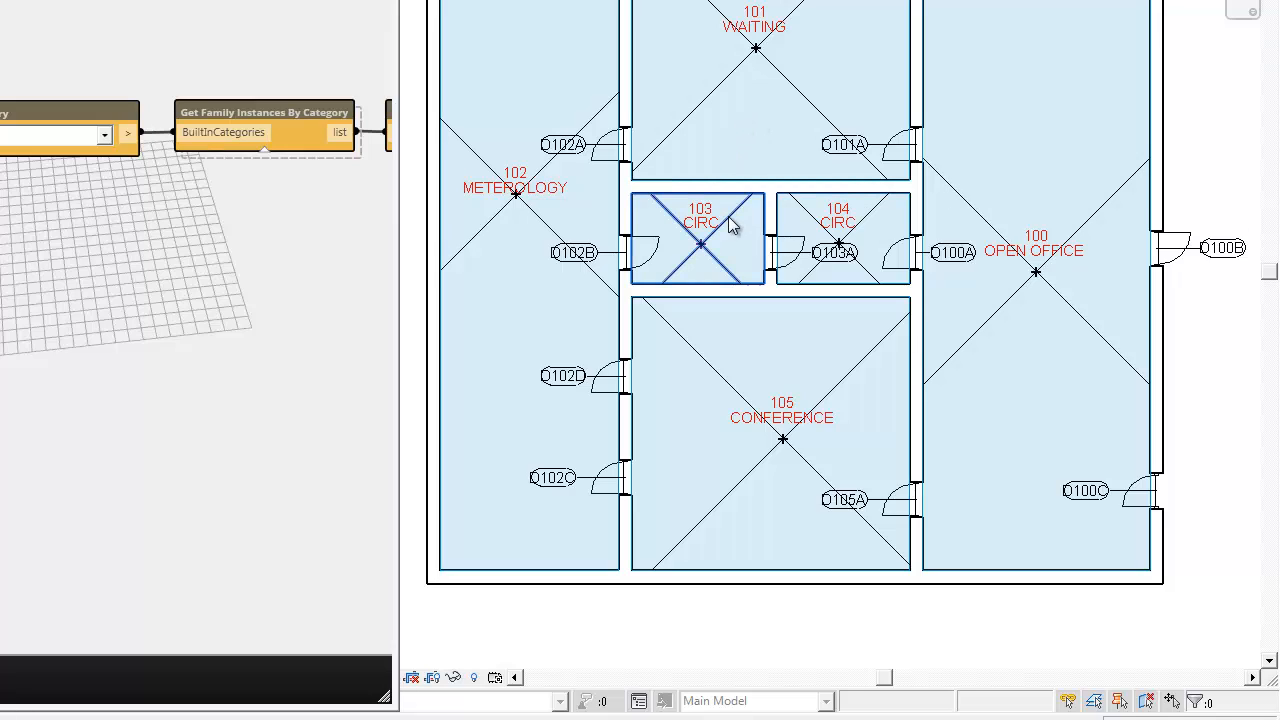
pyautogui.moveTo(730, 224)
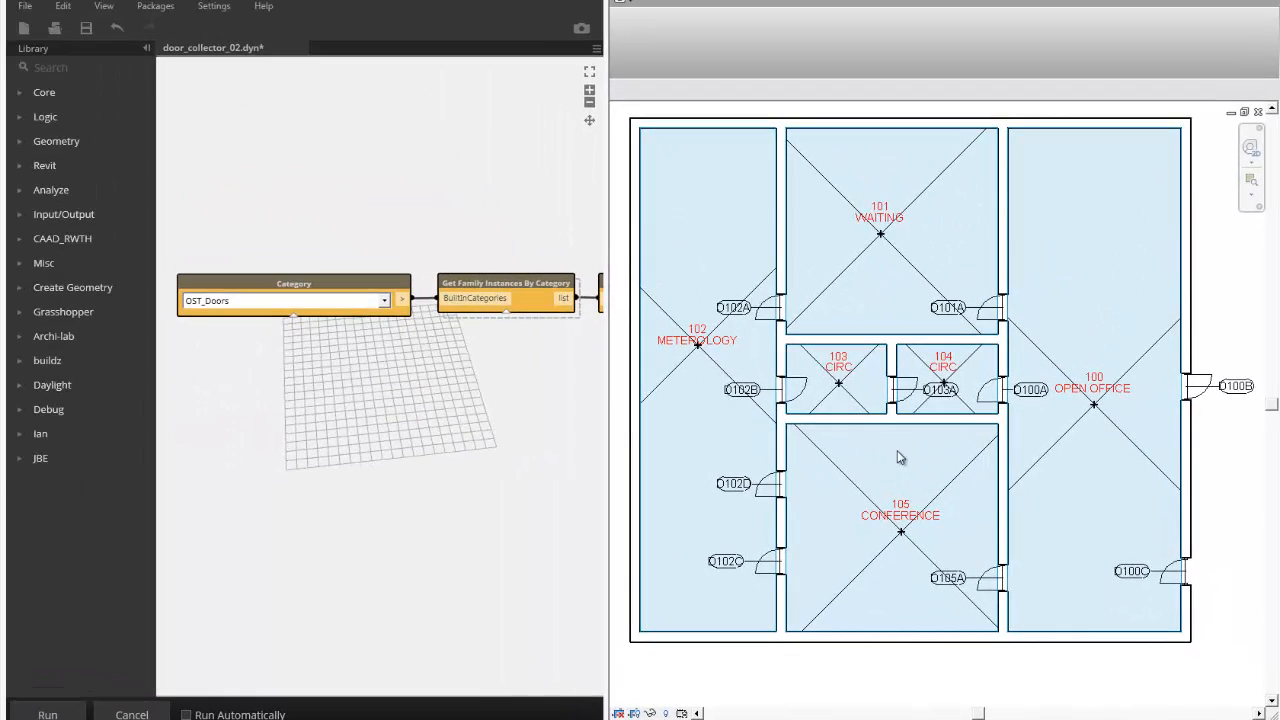
pyautogui.scroll(3)
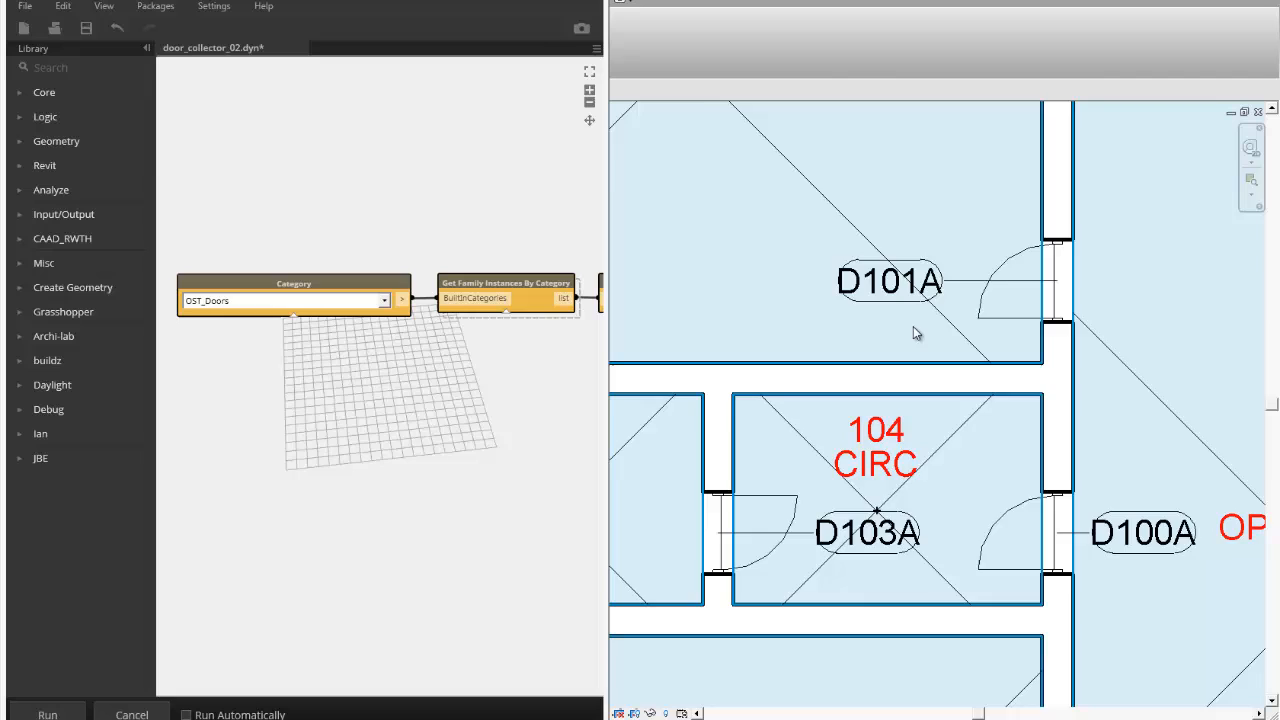
pyautogui.click(888, 280)
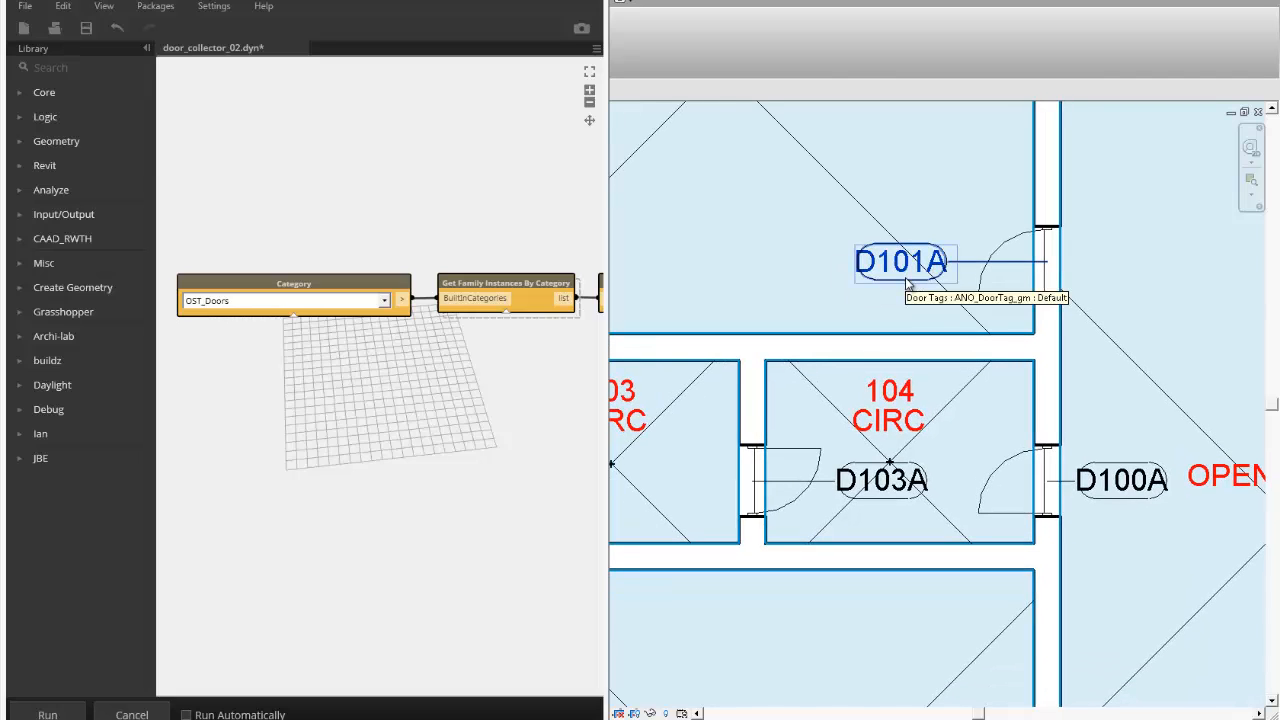
pyautogui.moveTo(862, 260)
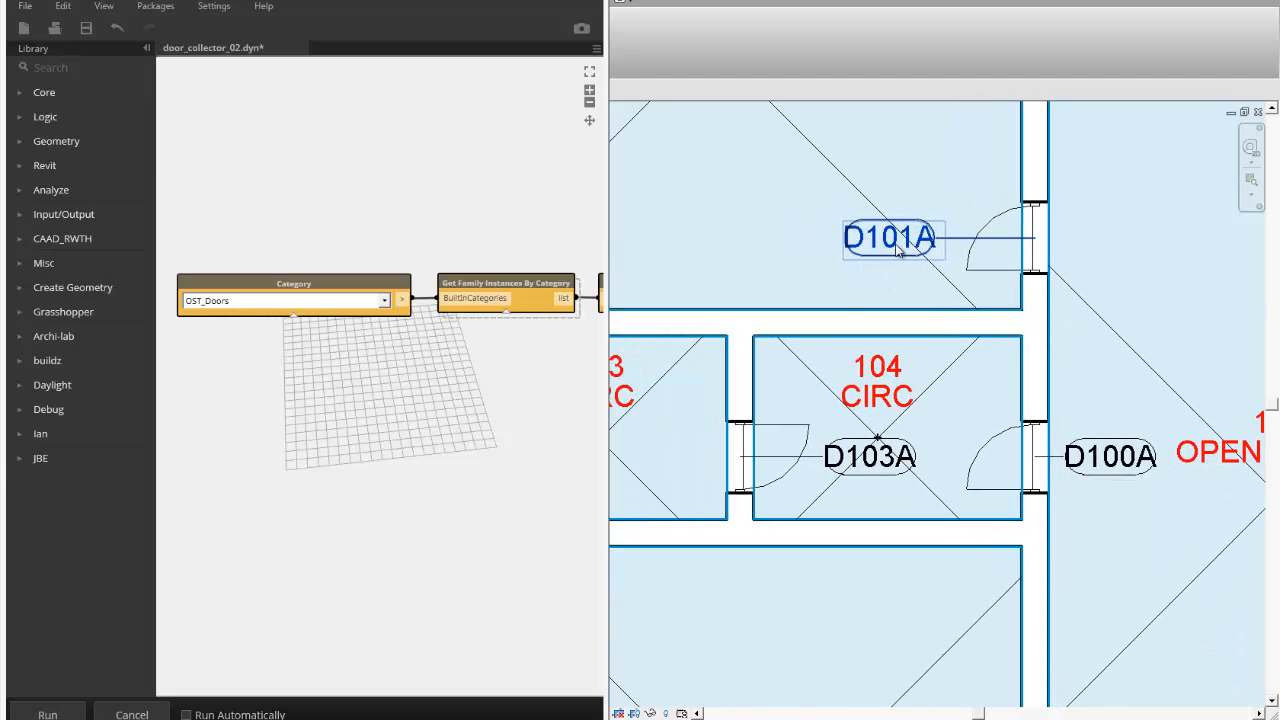
pyautogui.moveTo(930, 250)
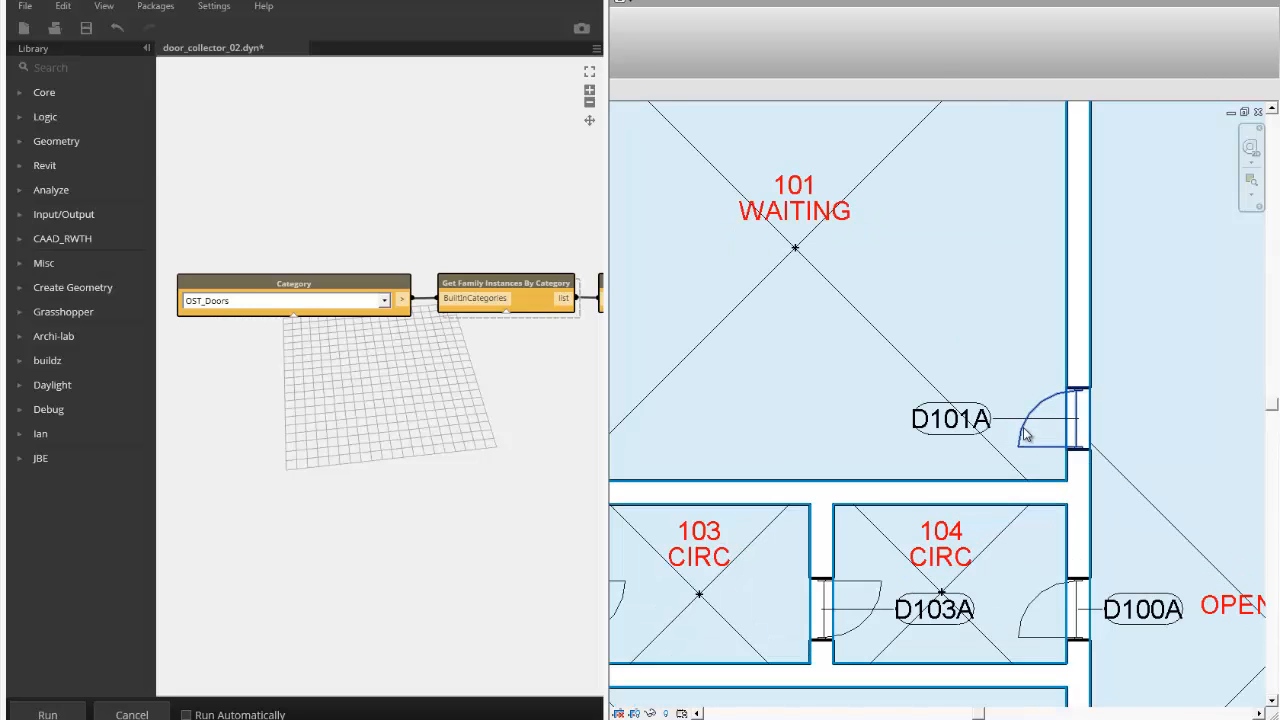
pyautogui.click(950, 418)
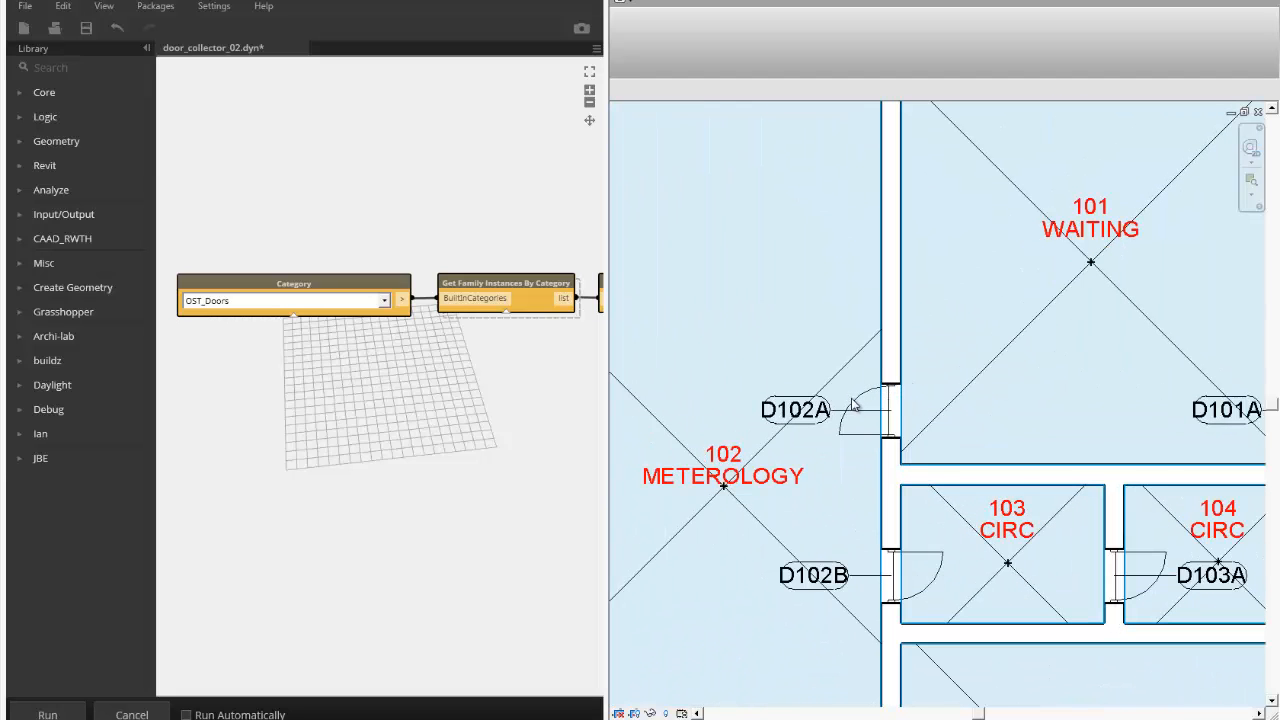
pyautogui.click(875, 410)
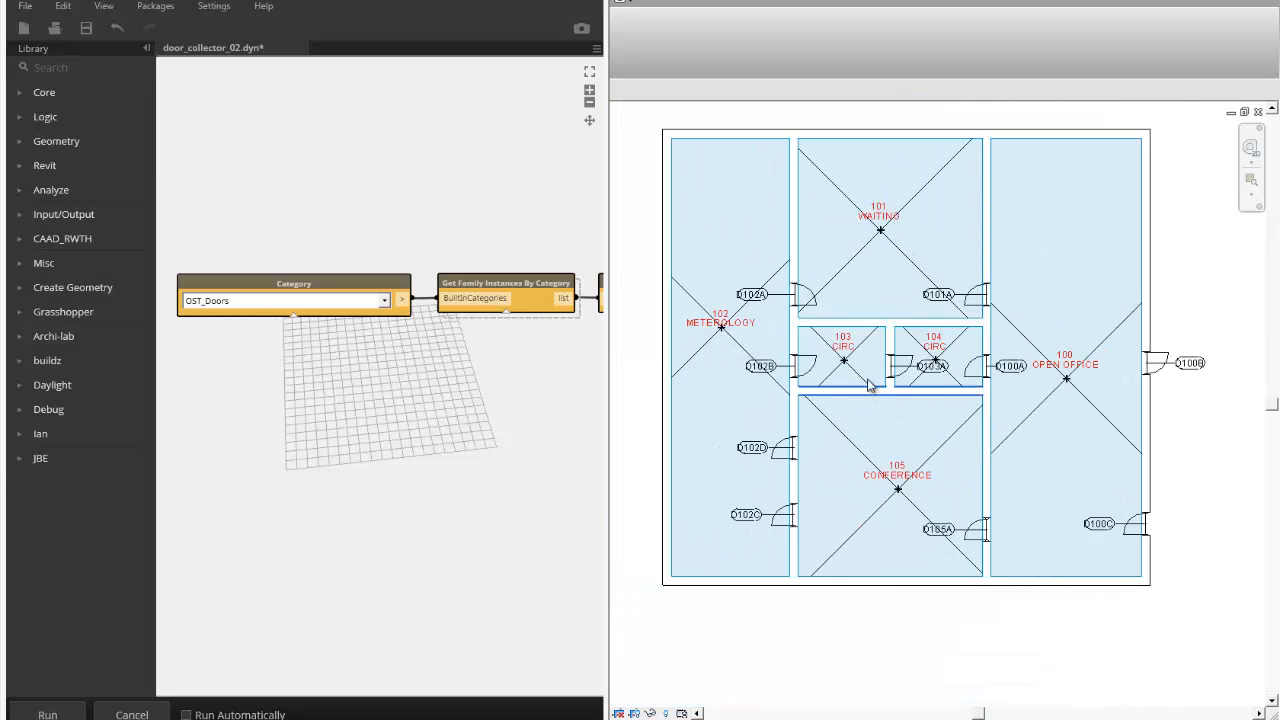
# Step: Check the room tags for rooms 102, 103 and 104
pyautogui.scroll(3)
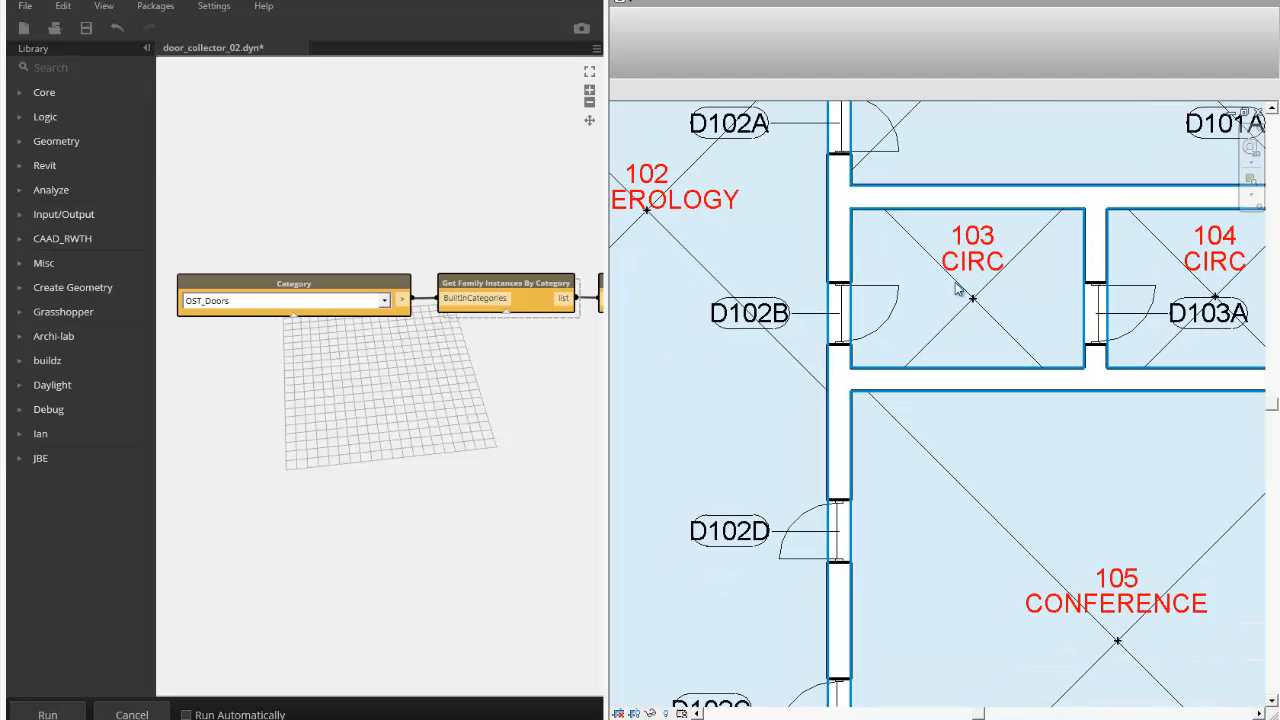
pyautogui.moveTo(903, 331)
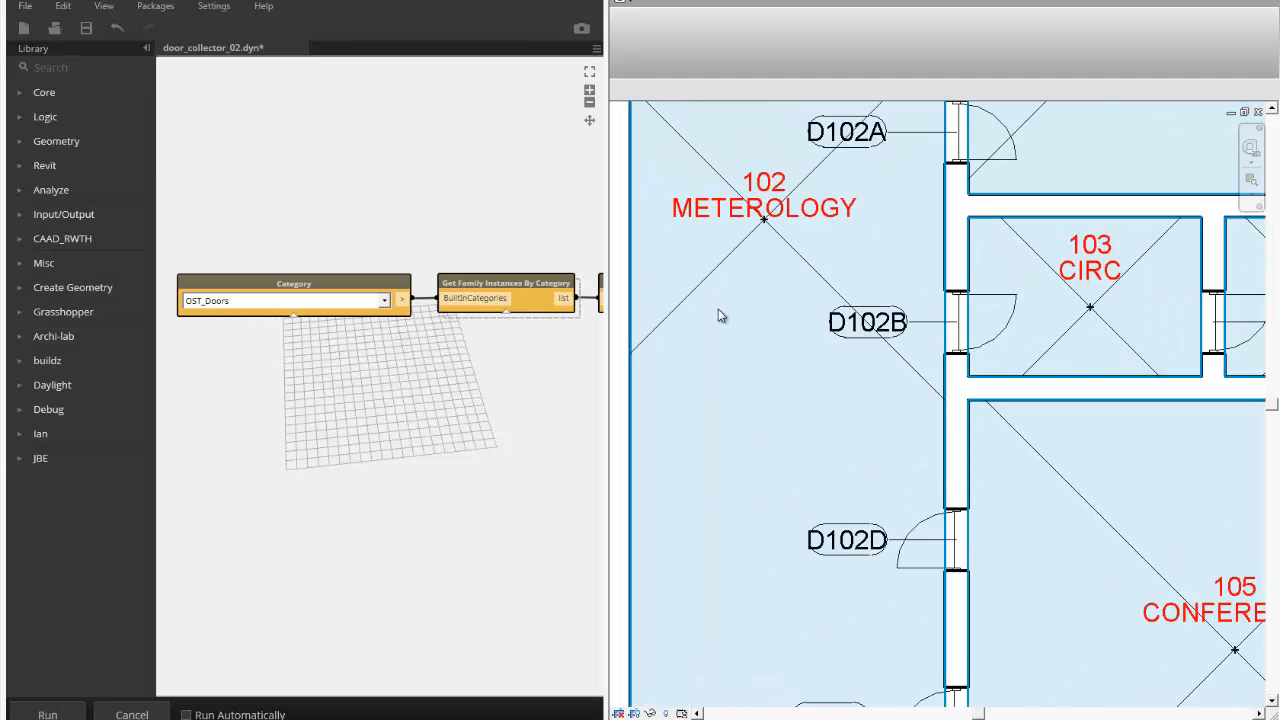
pyautogui.moveTo(1044, 312)
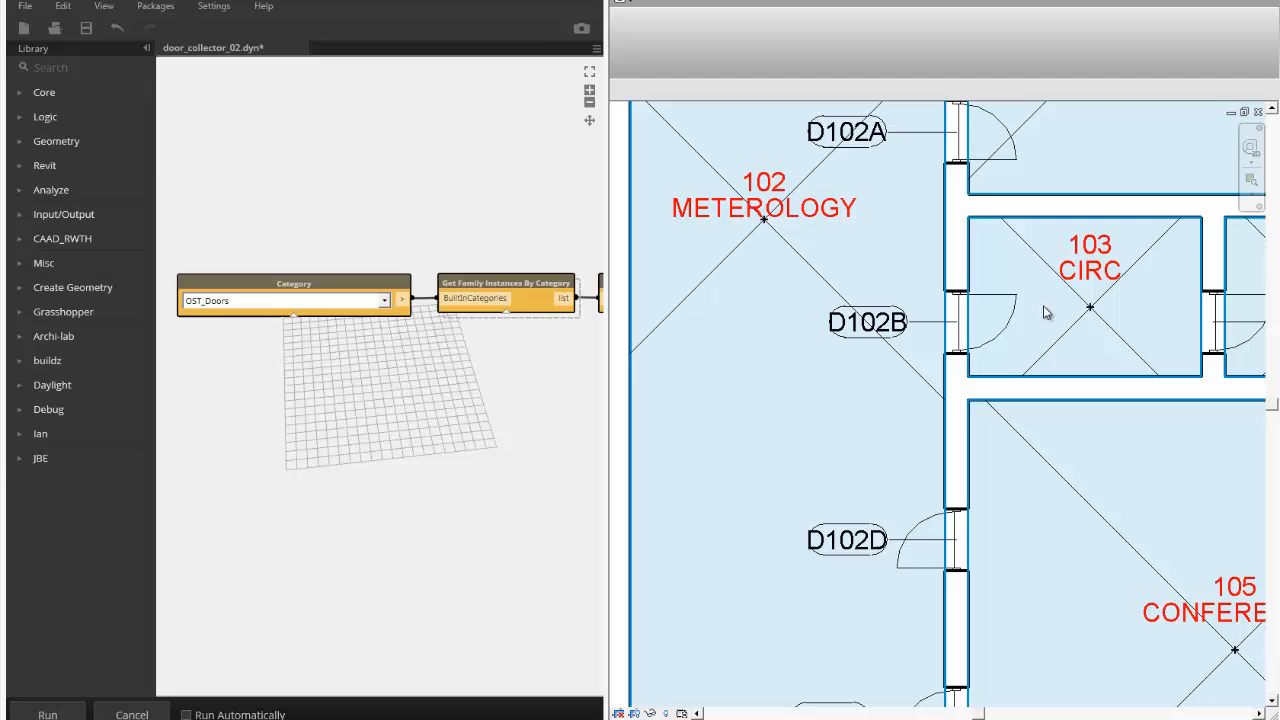
pyautogui.click(765, 208)
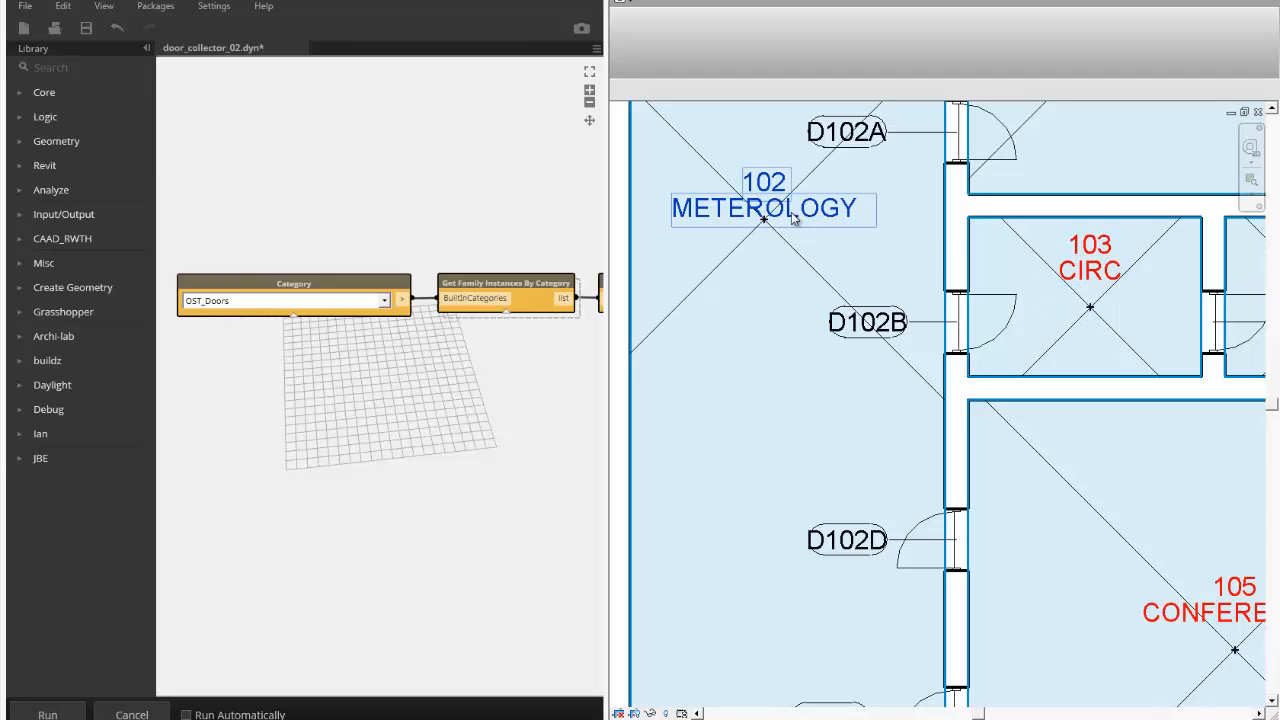
pyautogui.moveTo(745, 186)
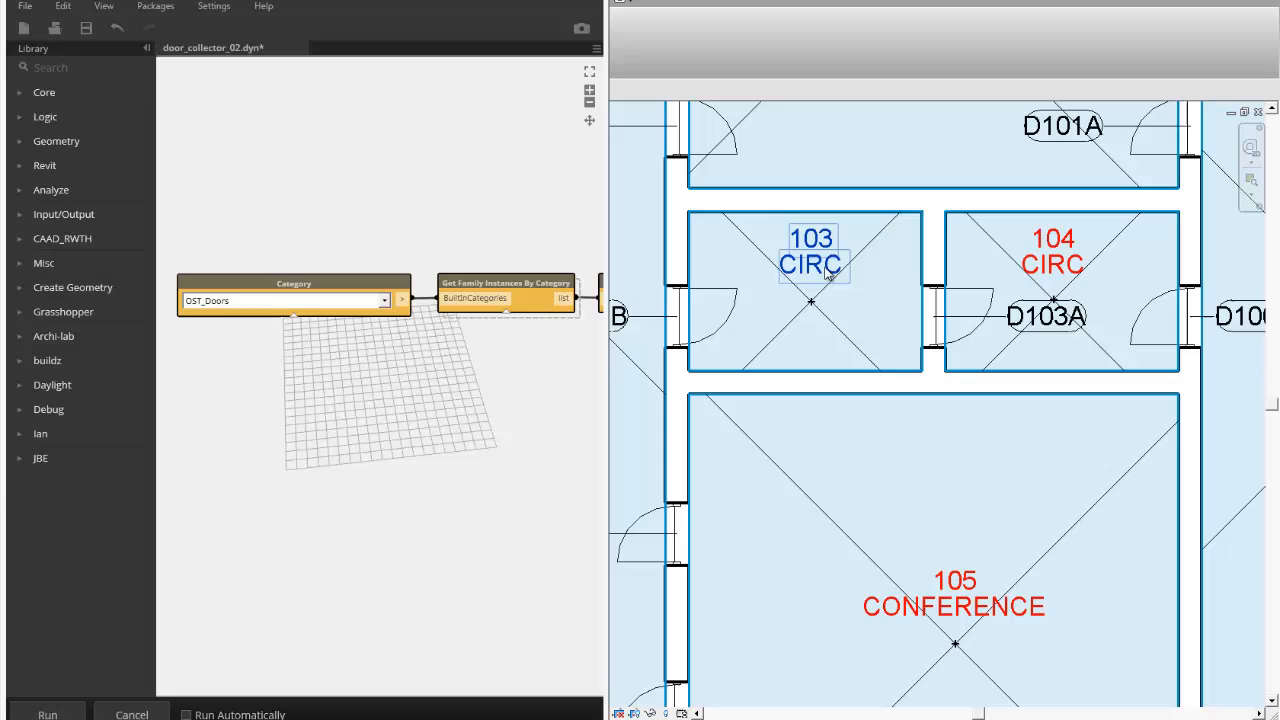
pyautogui.click(1044, 316)
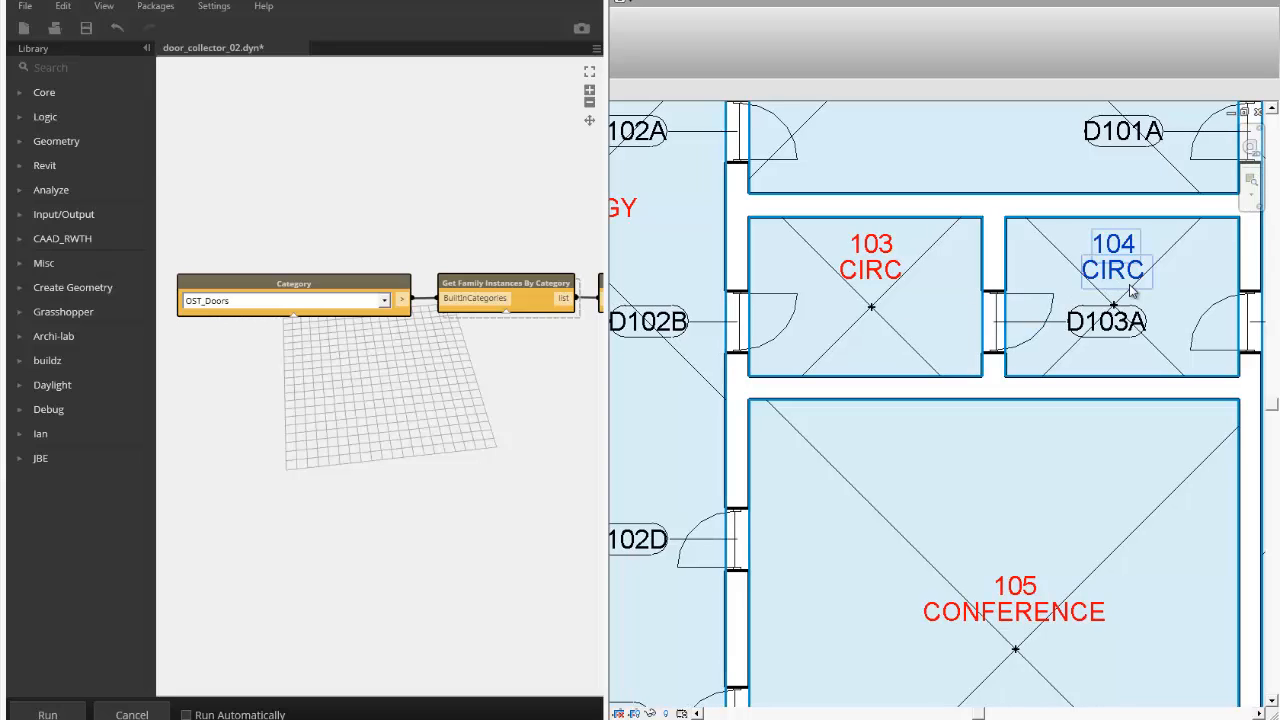
pyautogui.click(871, 258)
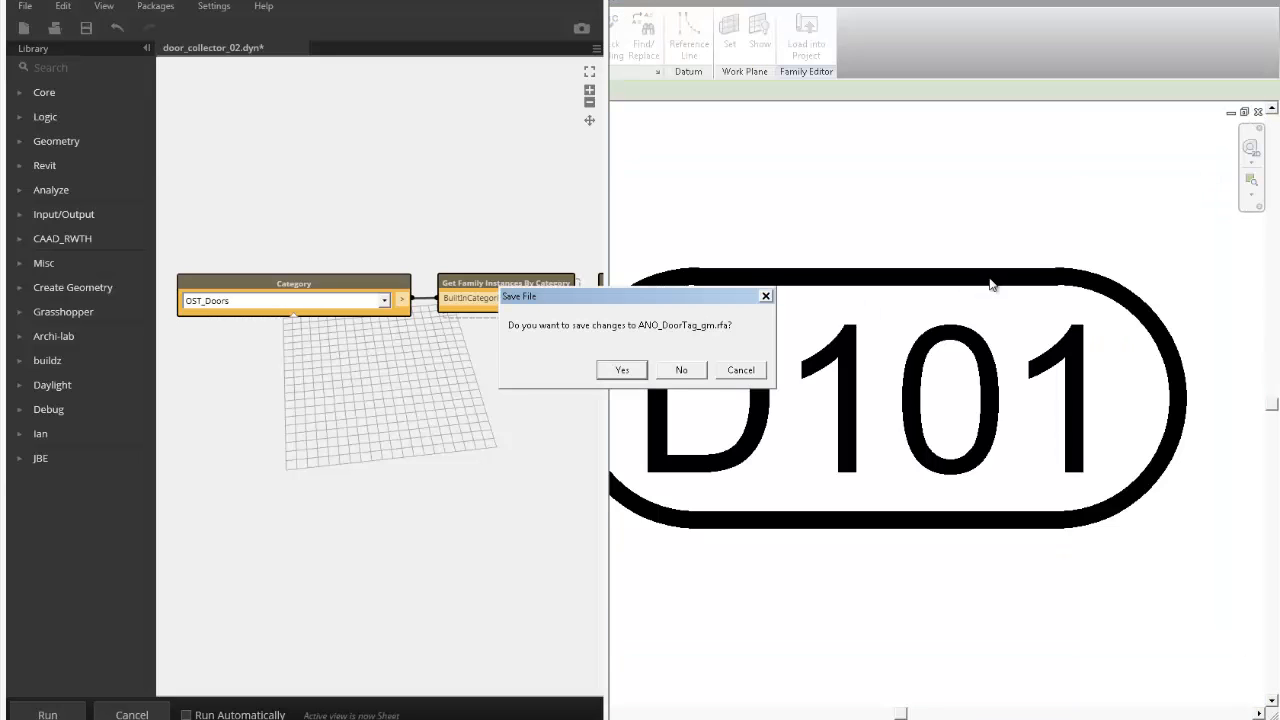
# Step: Answer the Save File prompt for the edited door tag family
pyautogui.click(680, 370)
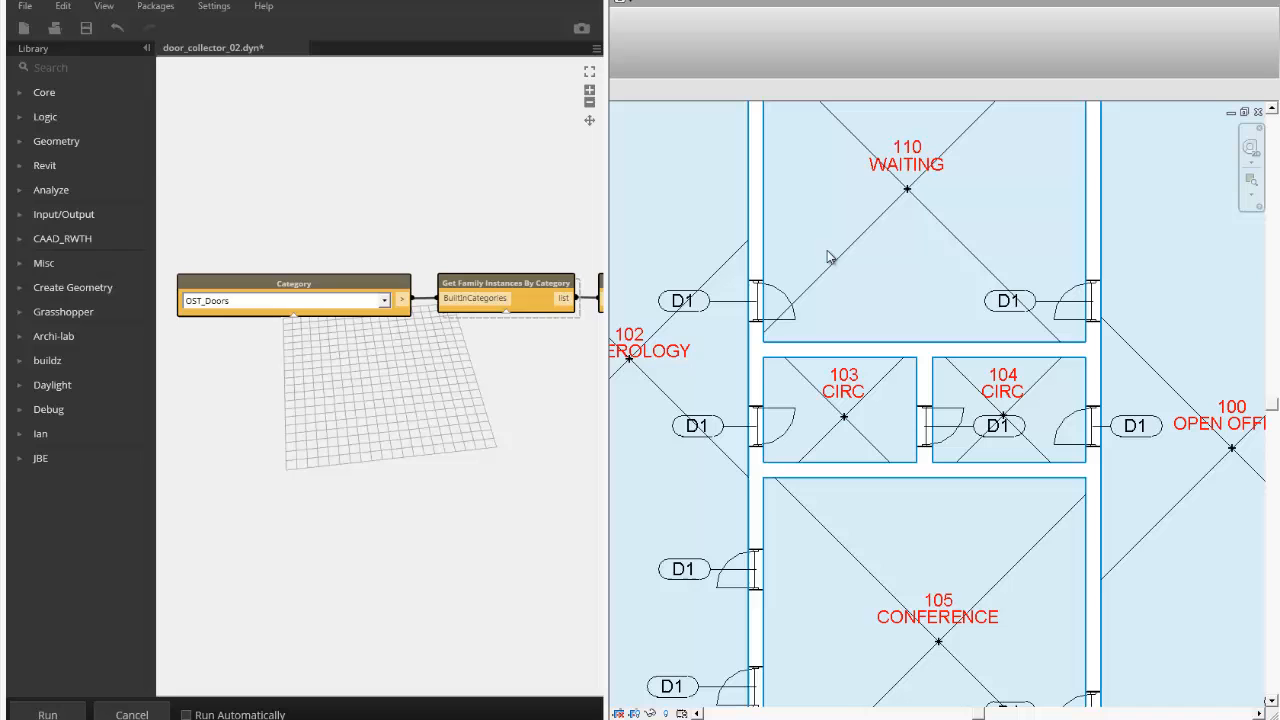
pyautogui.scroll(-3)
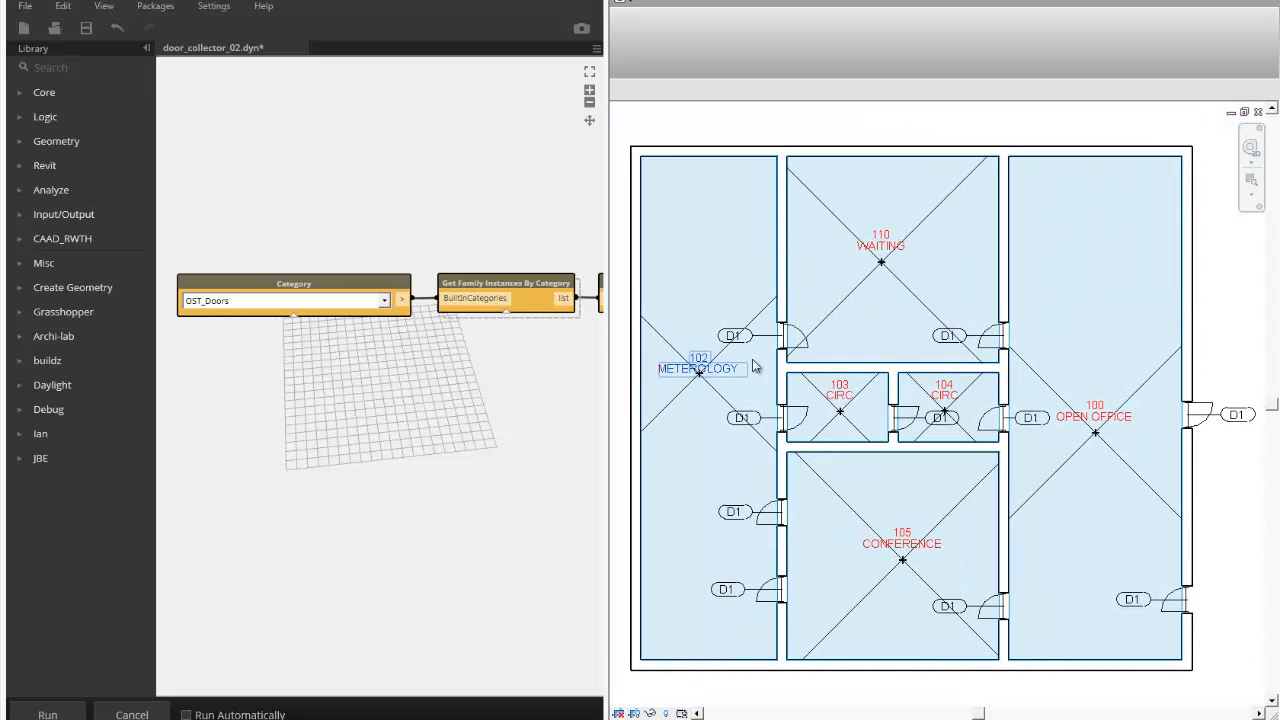
pyautogui.click(947, 405)
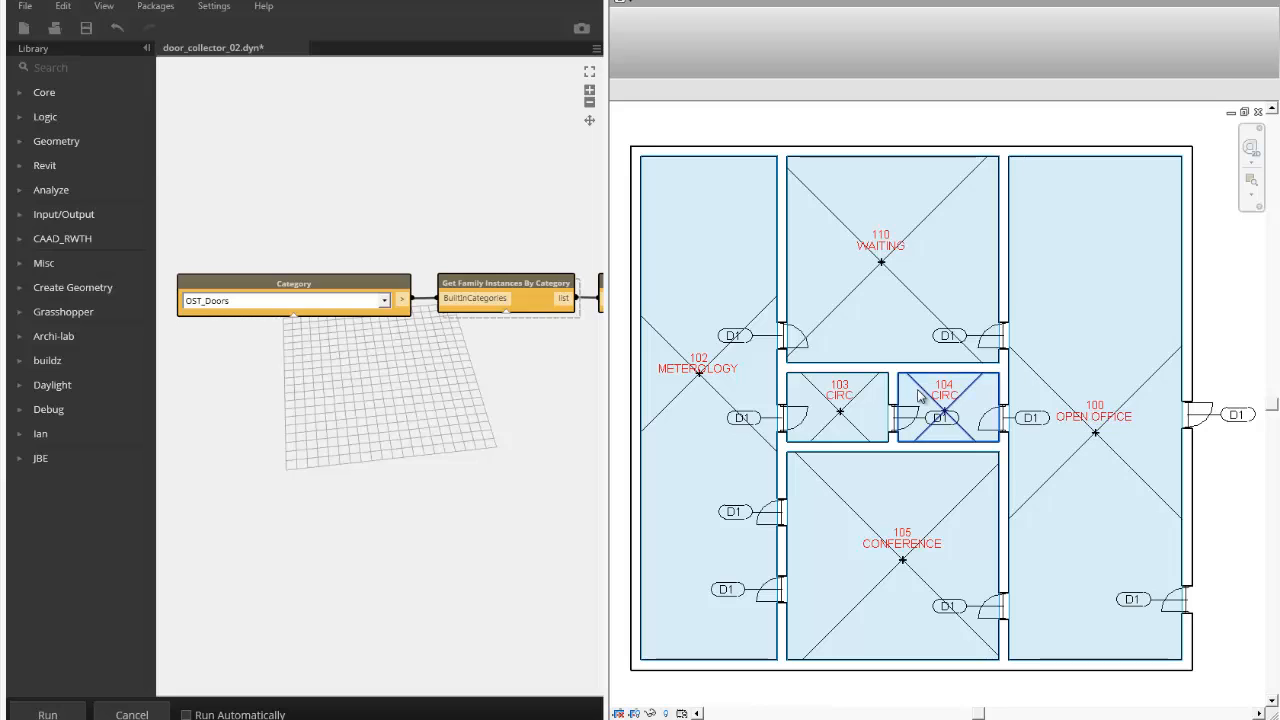
pyautogui.click(901, 538)
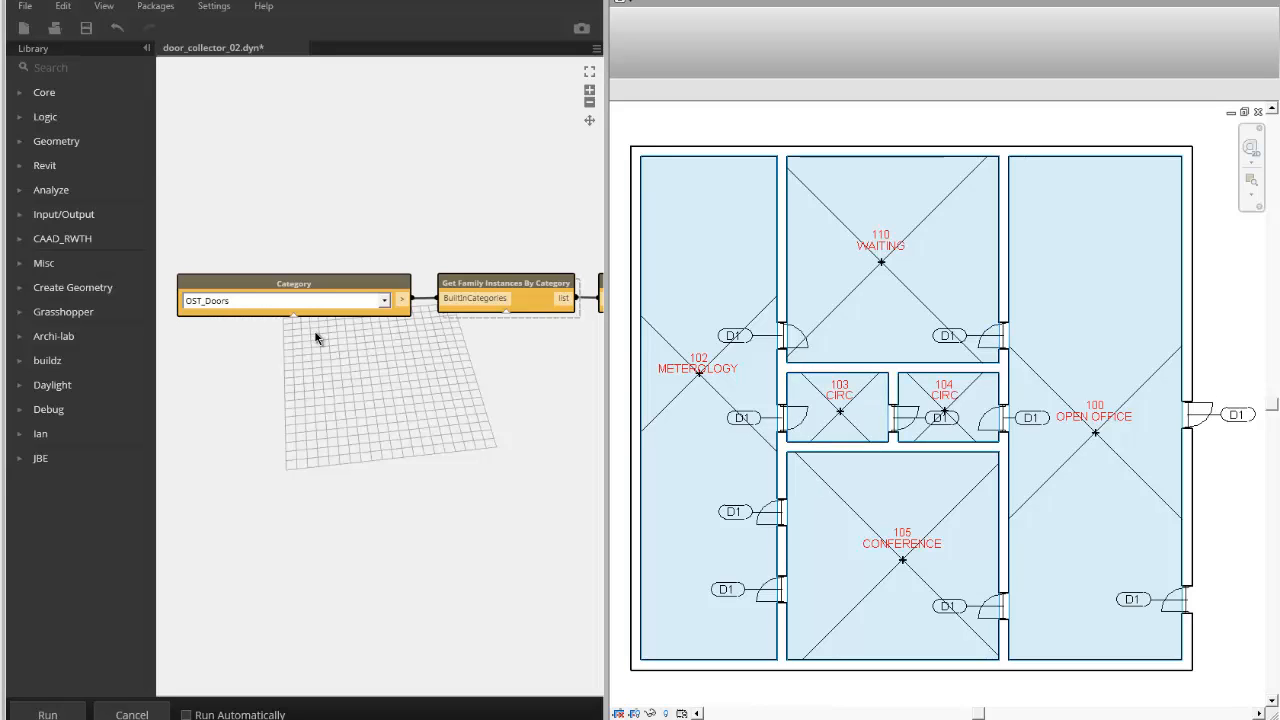
# Step: Pan the Dynamo canvas to review the downstream Flatten, Python Script and String nodes
pyautogui.moveTo(315, 338); pyautogui.dragTo(270, 347)
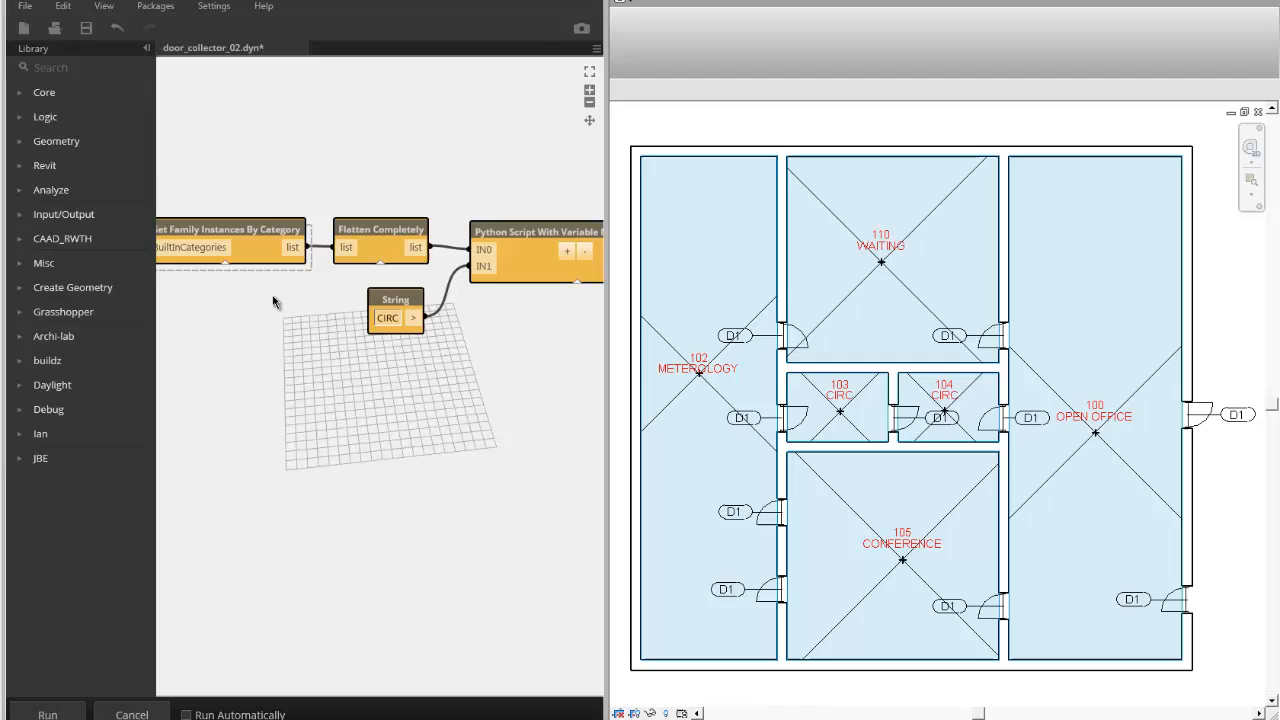
pyautogui.moveTo(442, 372)
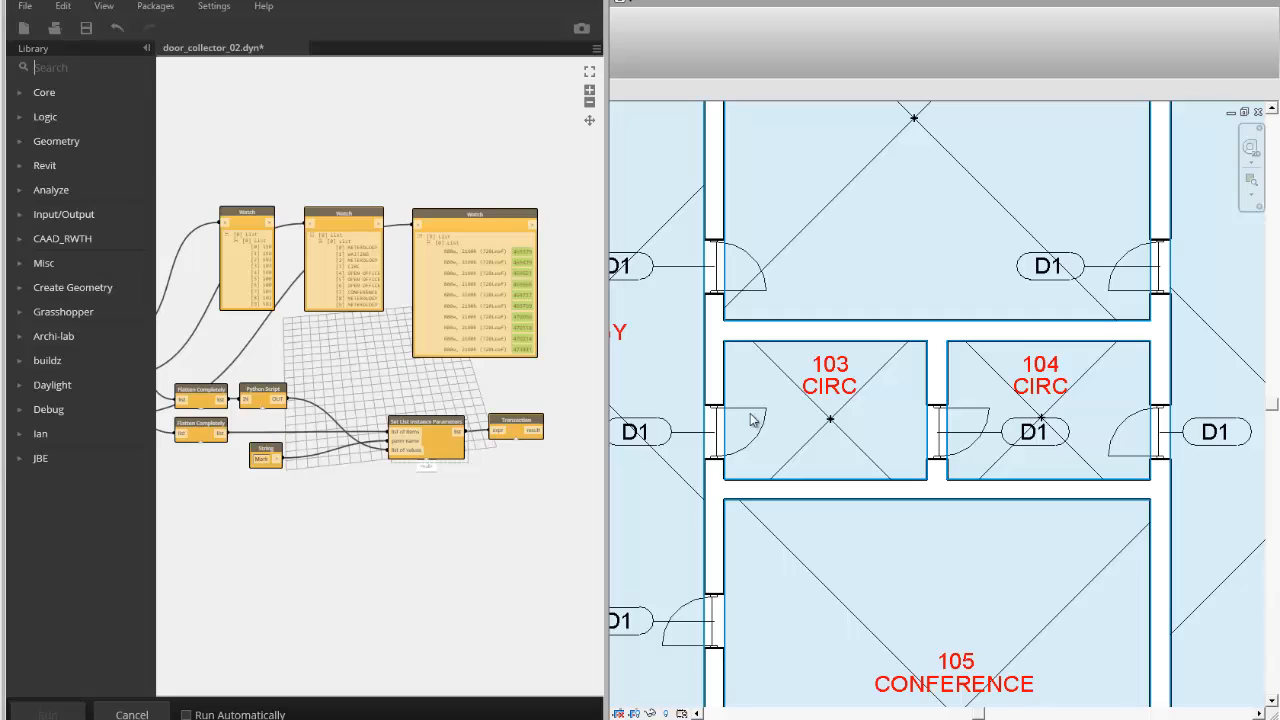
# Step: Inspect the renumbered door tags D100B on the exterior door and D110A
pyautogui.click(47, 714)
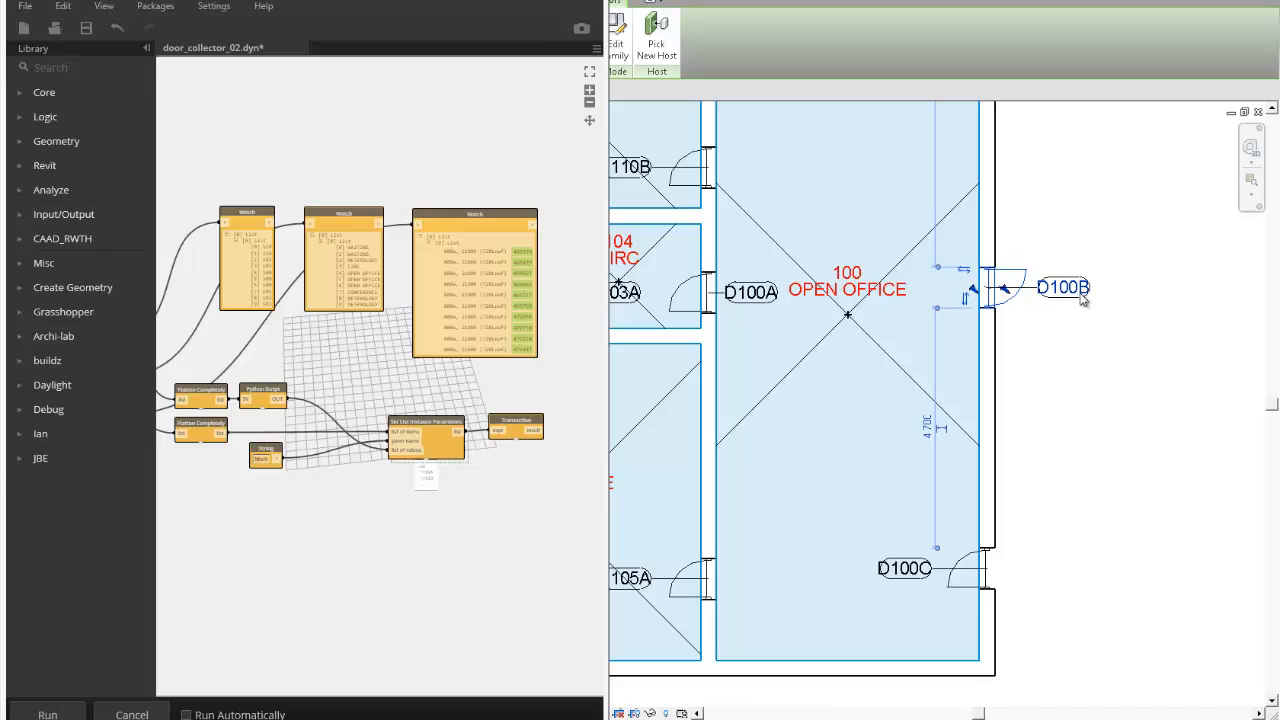
pyautogui.click(848, 290)
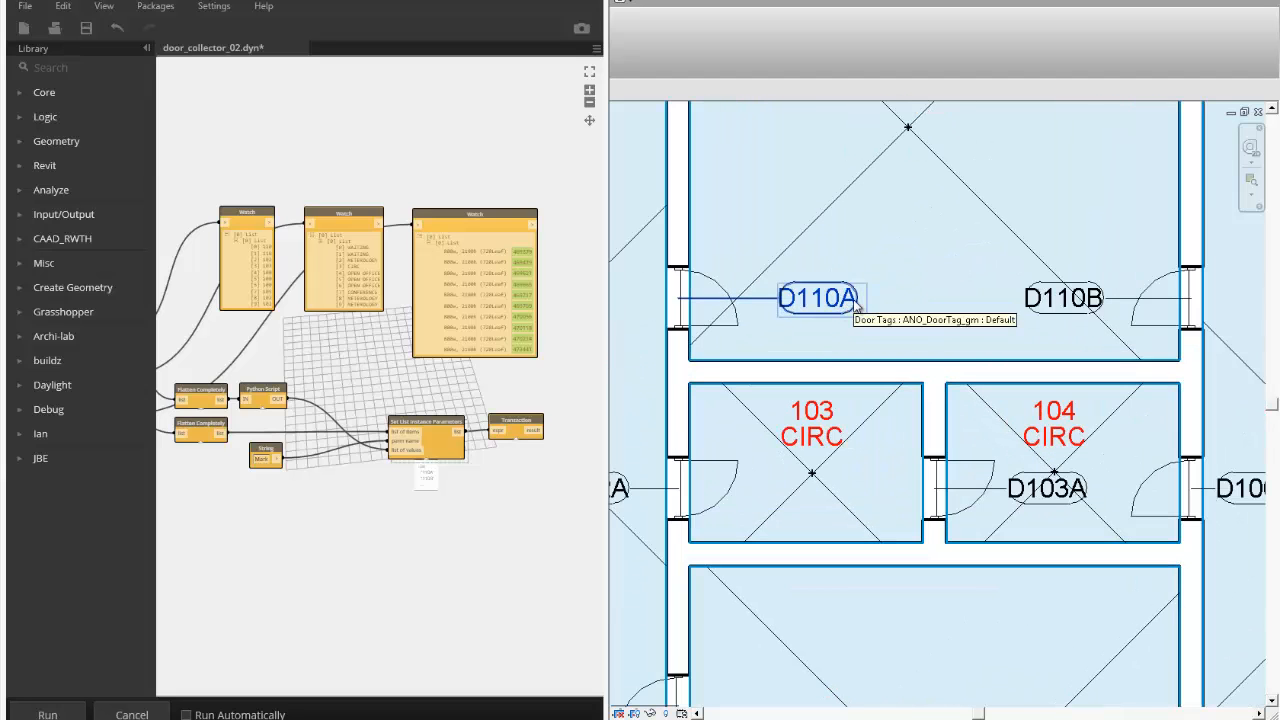
pyautogui.click(1063, 298)
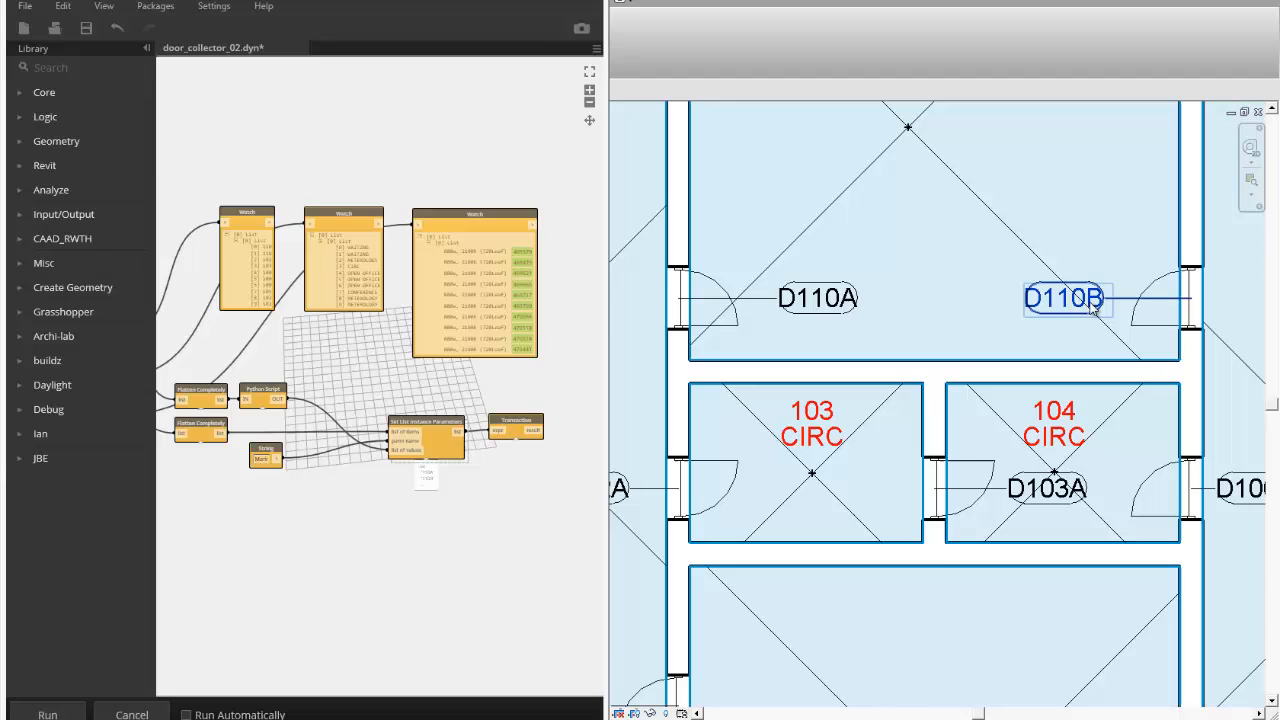
pyautogui.scroll(-3)
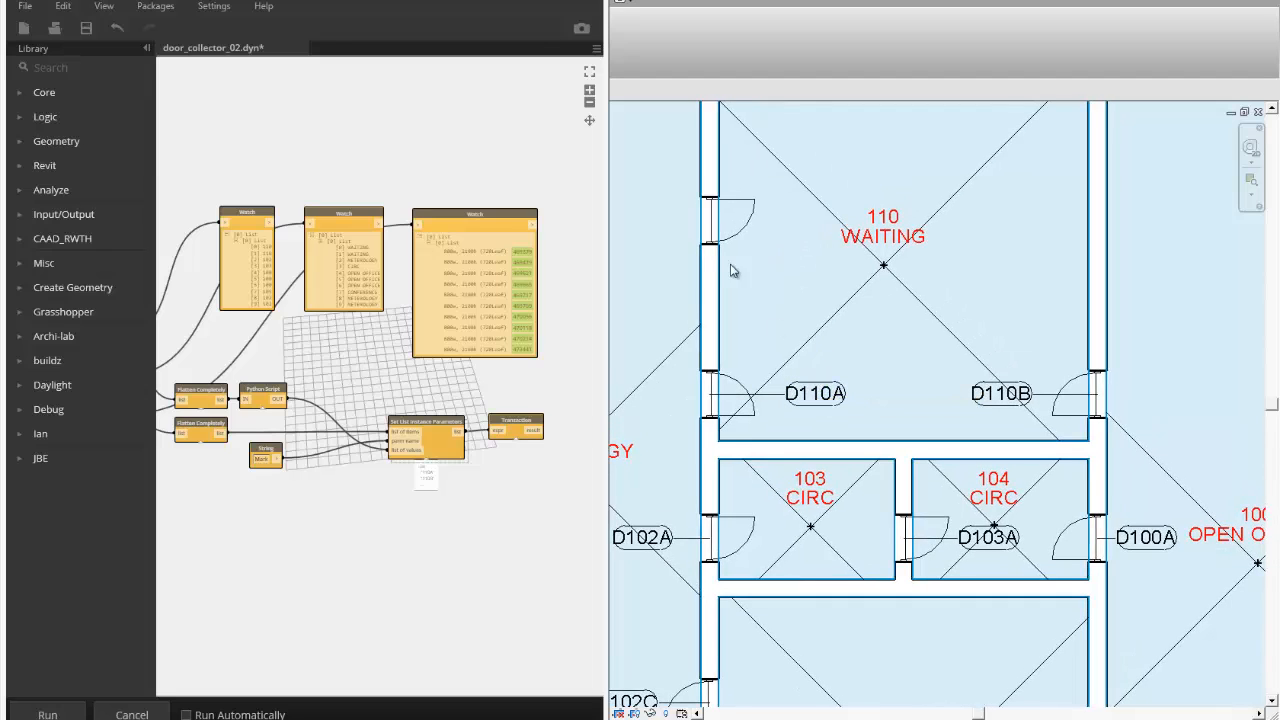
# Step: Add another door to the Waiting room wall and zoom the plan
pyautogui.click(725, 225)
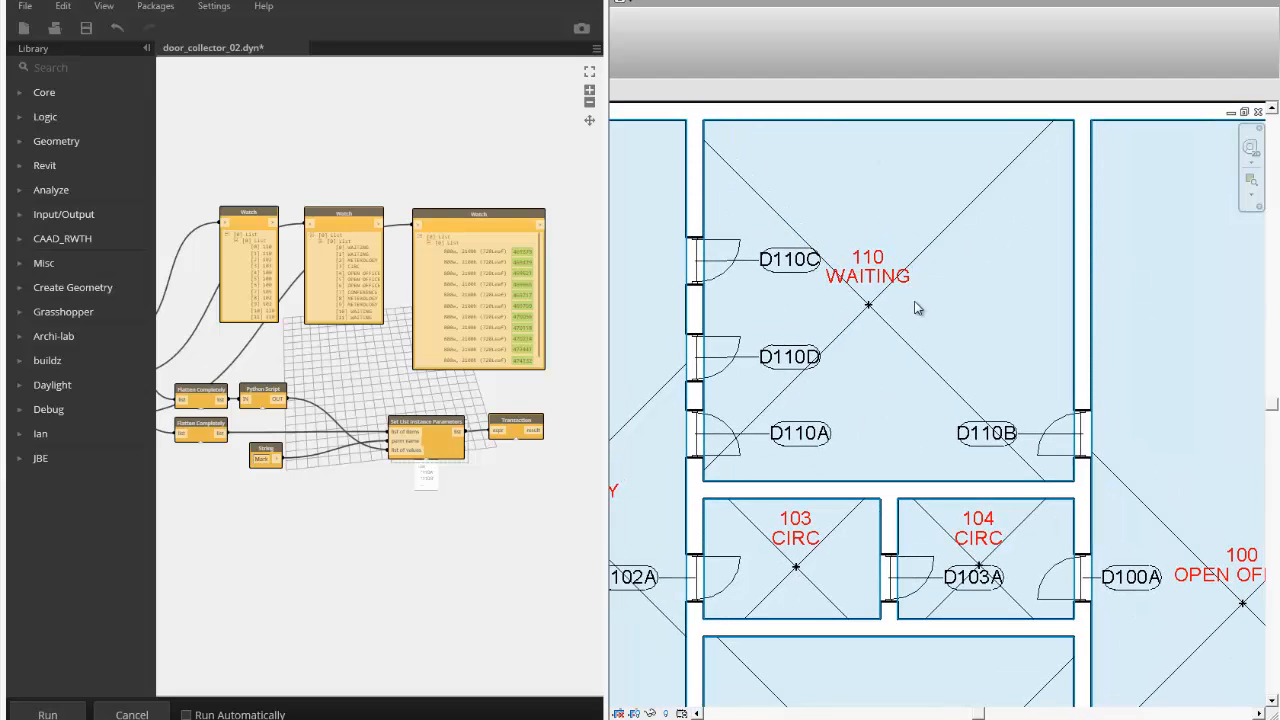
pyautogui.scroll(-3)
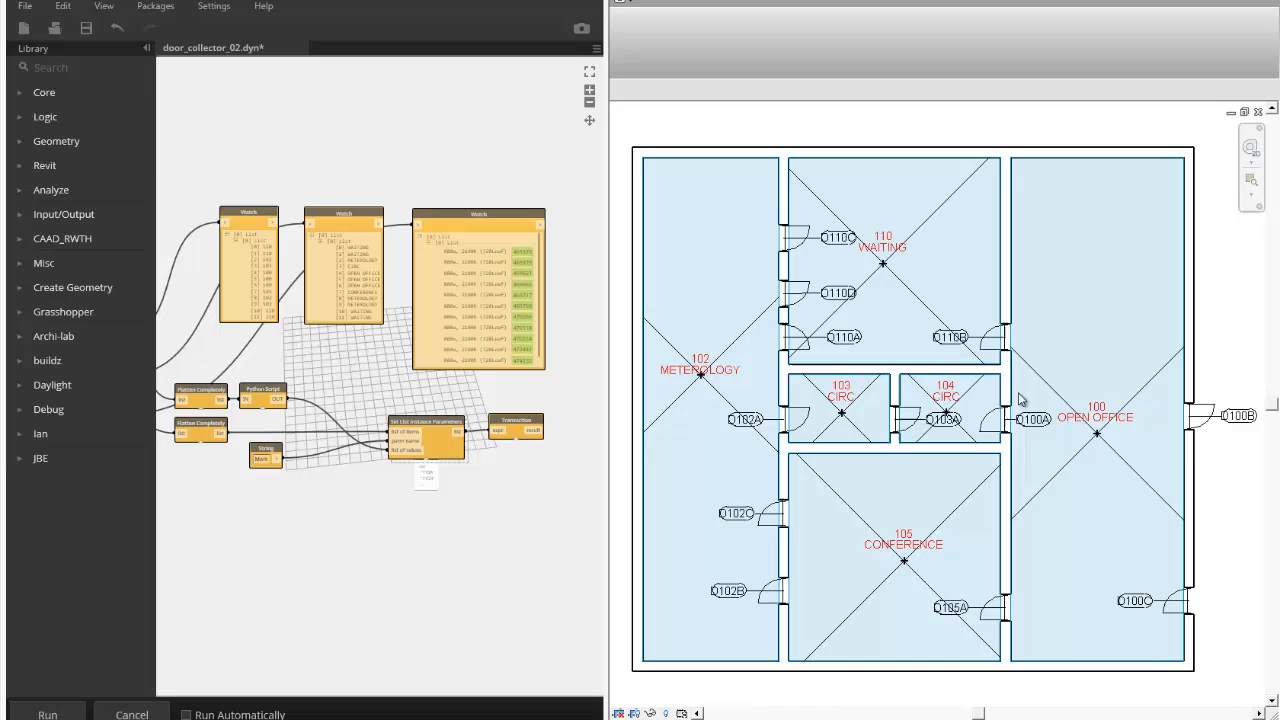
pyautogui.moveTo(866, 307)
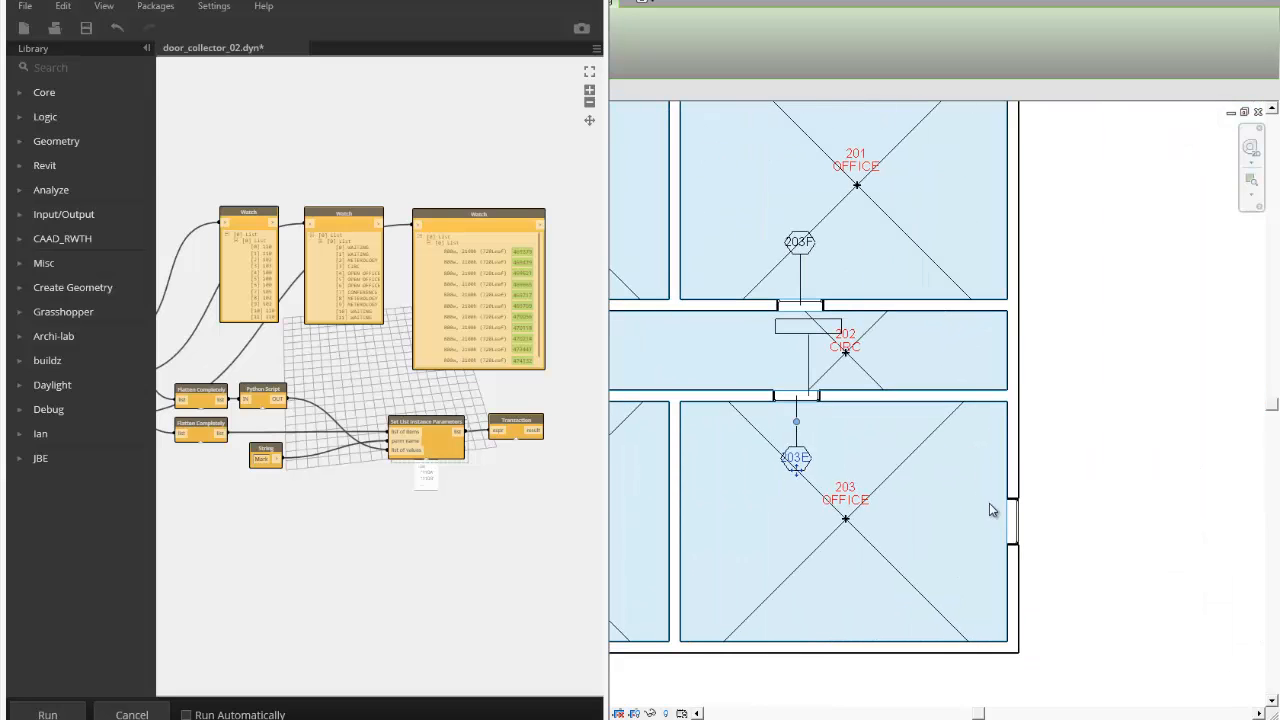
# Step: Select a window tag on the upper-floor plan to inspect it
pyautogui.click(810, 335)
pyautogui.write('CIRC')
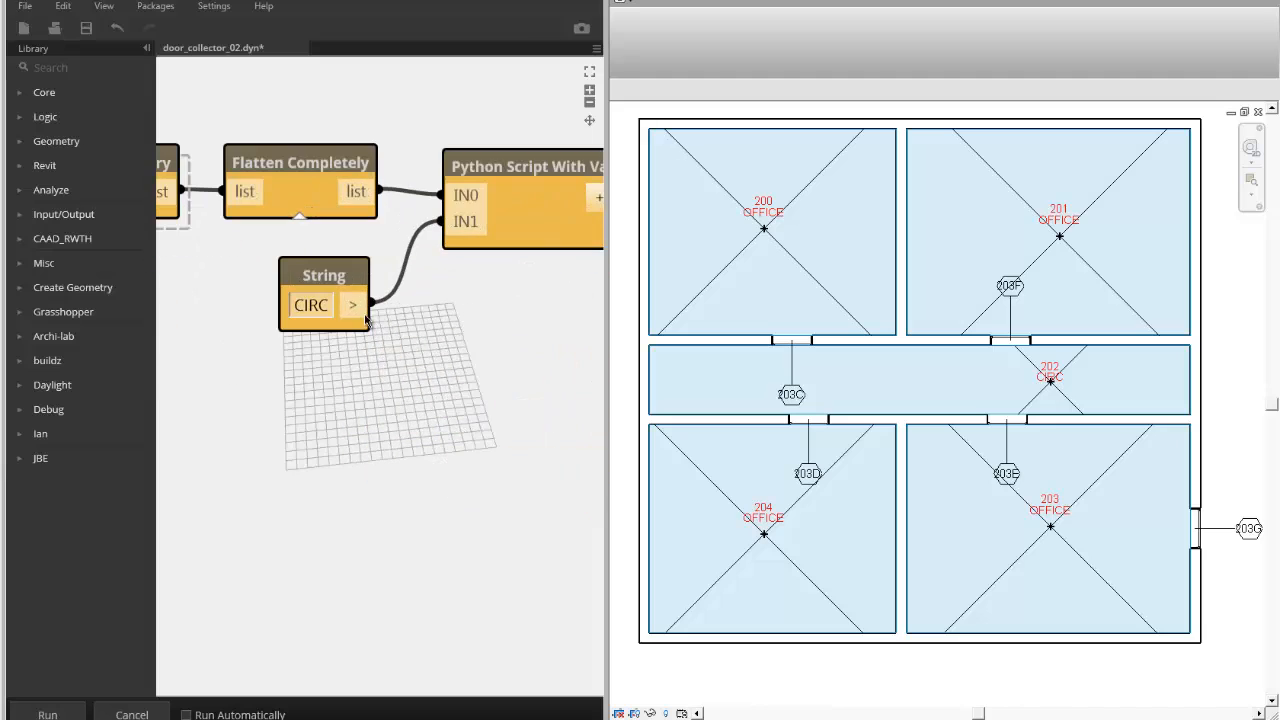
# Step: Change the Category node's selection from doors to OST_Windows
pyautogui.doubleClick(311, 305)
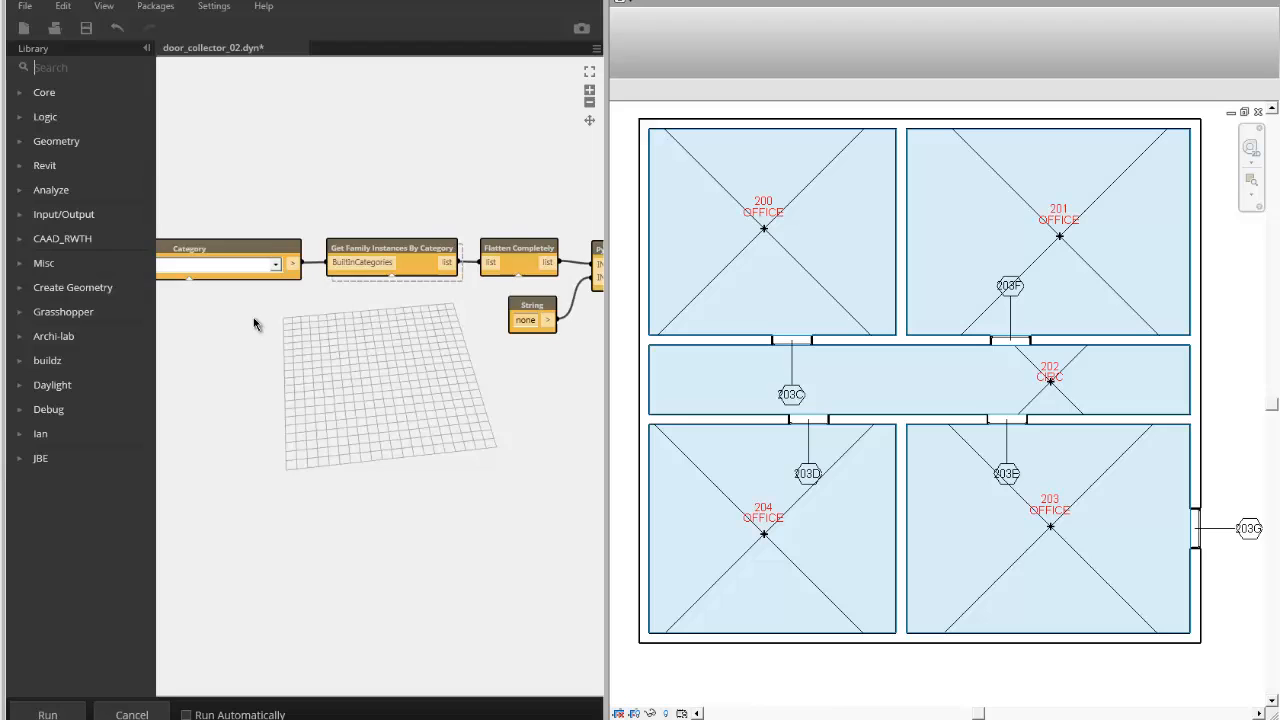
pyautogui.click(274, 263)
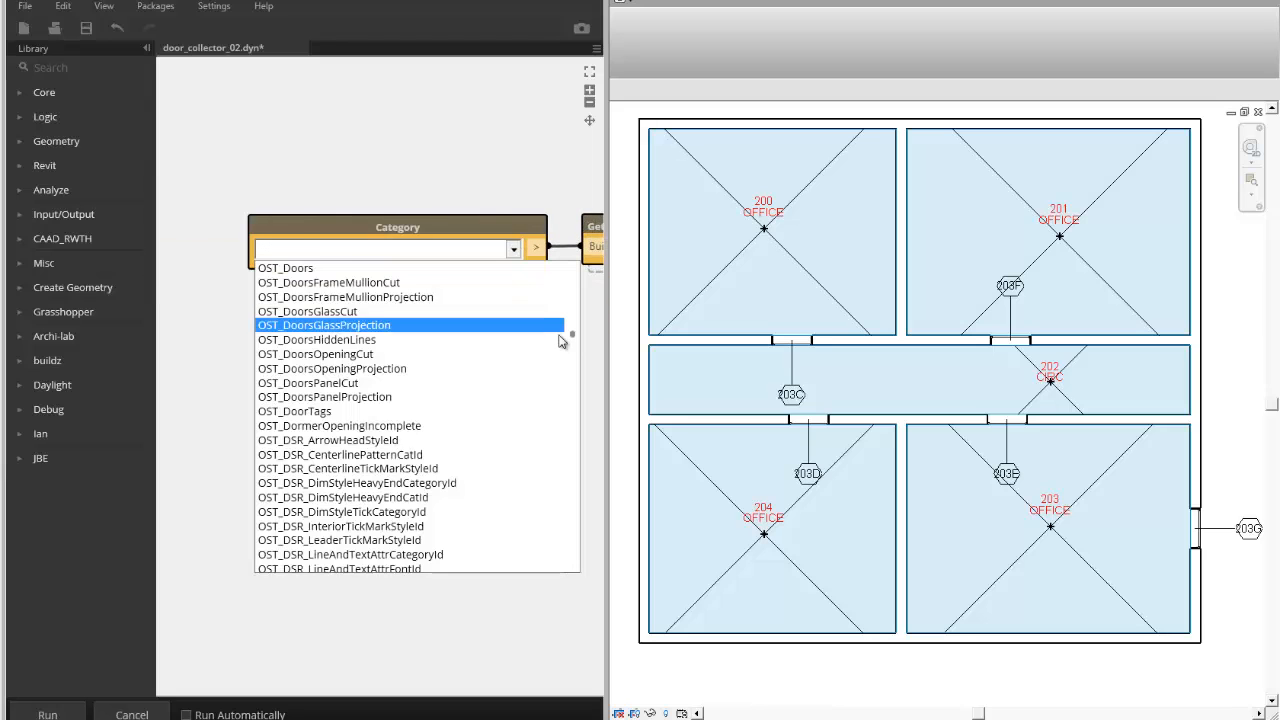
pyautogui.scroll(-3)
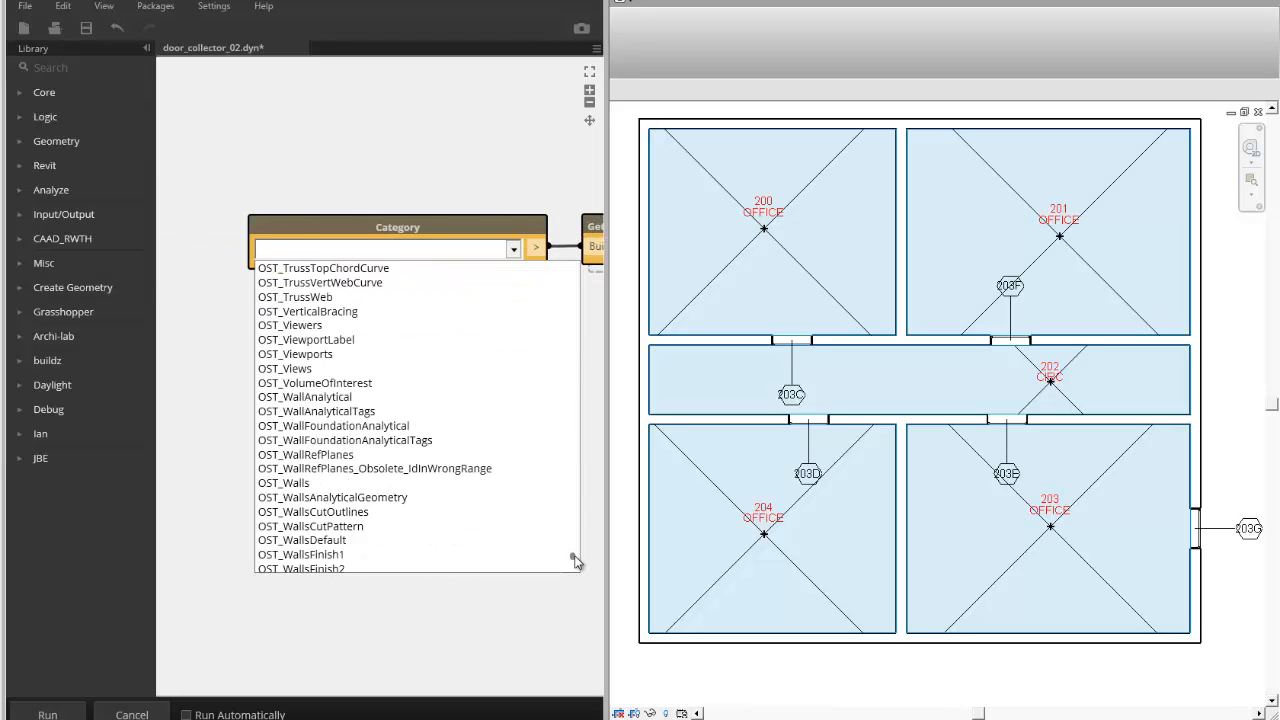
pyautogui.scroll(-3)
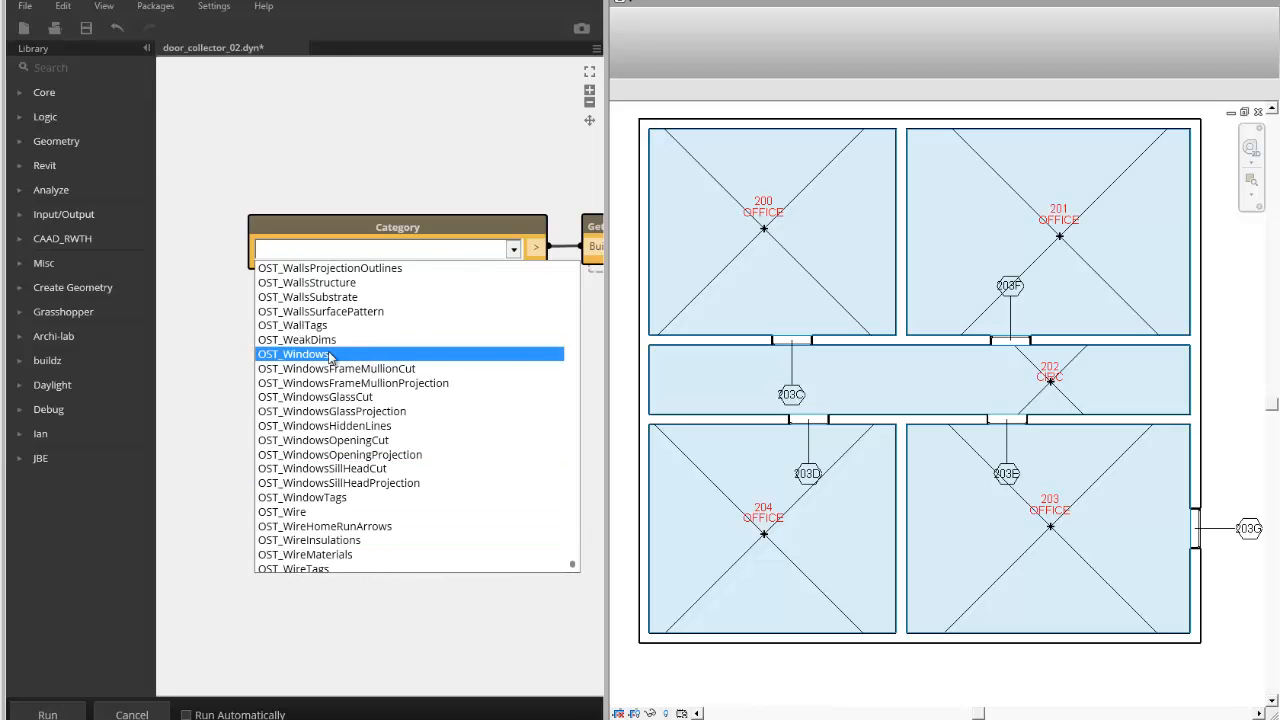
pyautogui.click(293, 354)
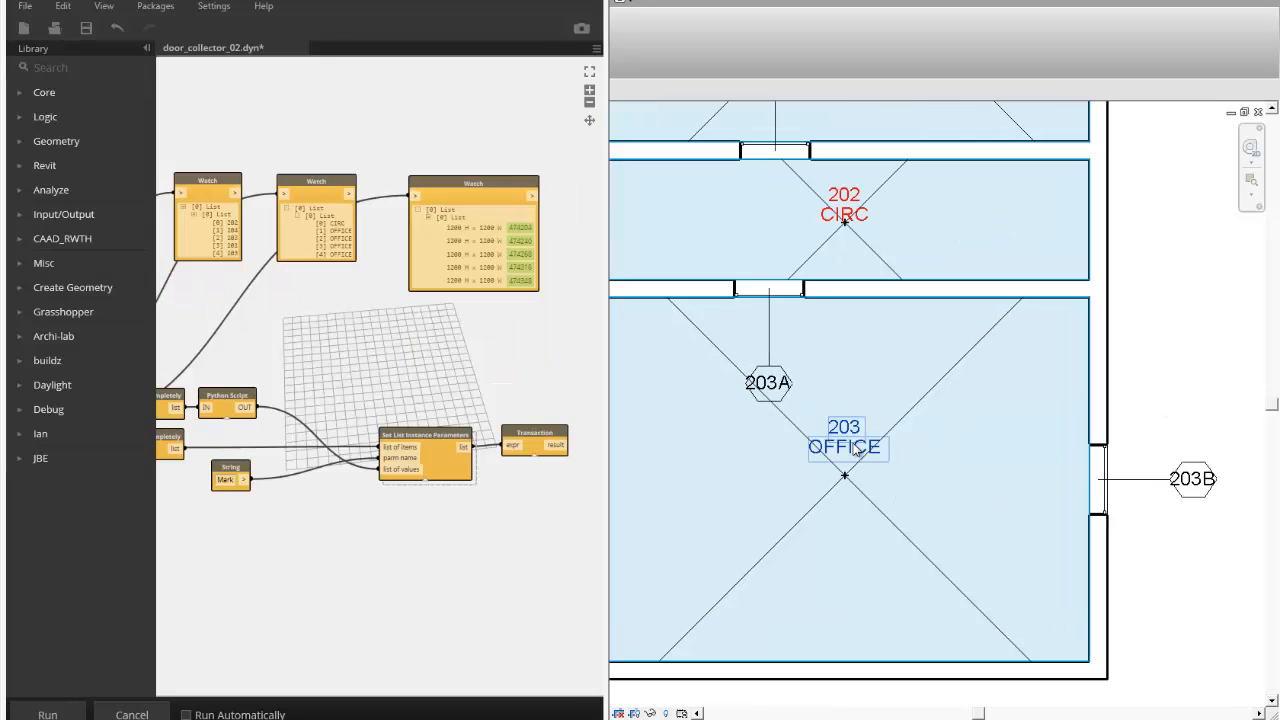
# Step: Inspect the window between rooms 202 and 203, then rerun the graph
pyautogui.click(1192, 479)
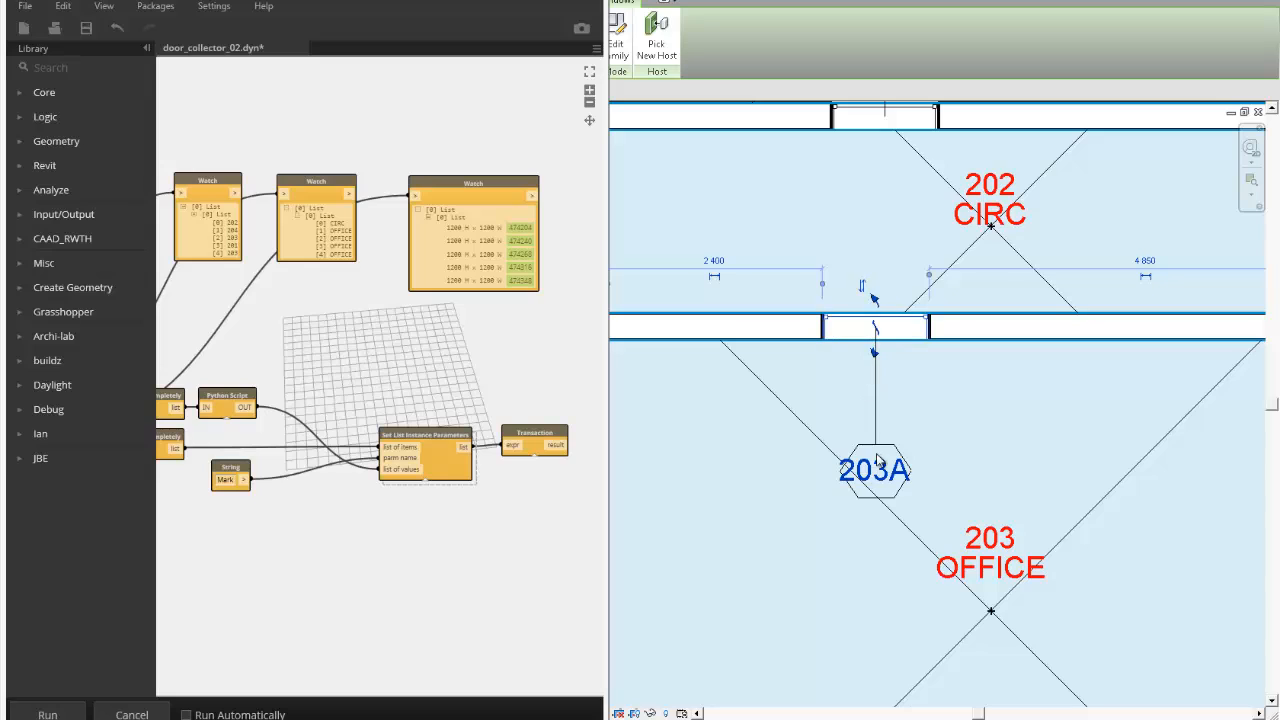
pyautogui.moveTo(1010, 487)
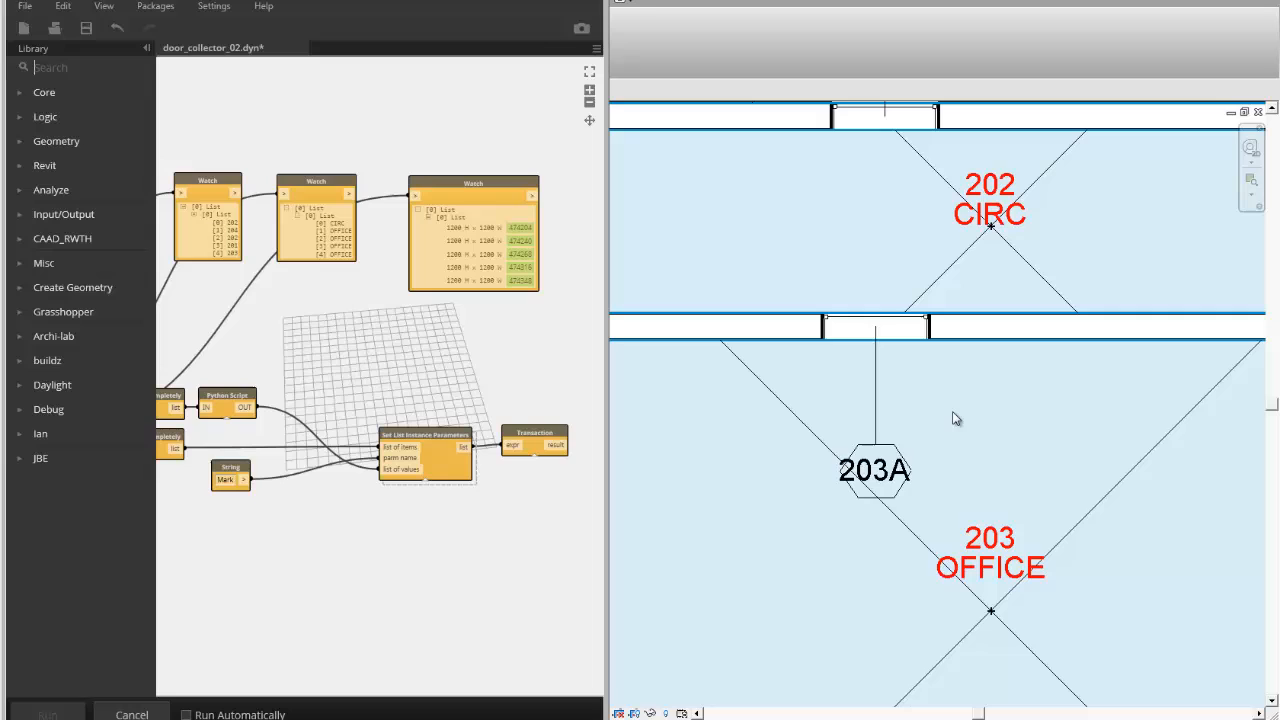
pyautogui.click(989, 200)
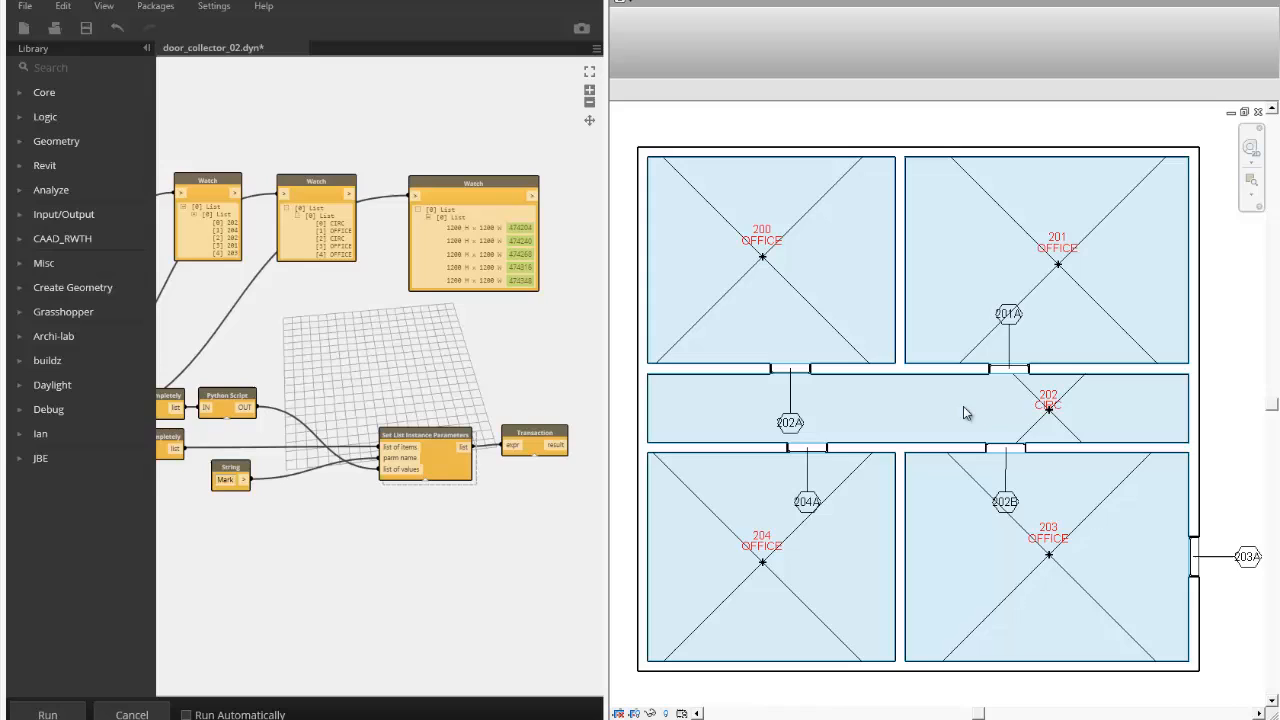
pyautogui.moveTo(954, 473)
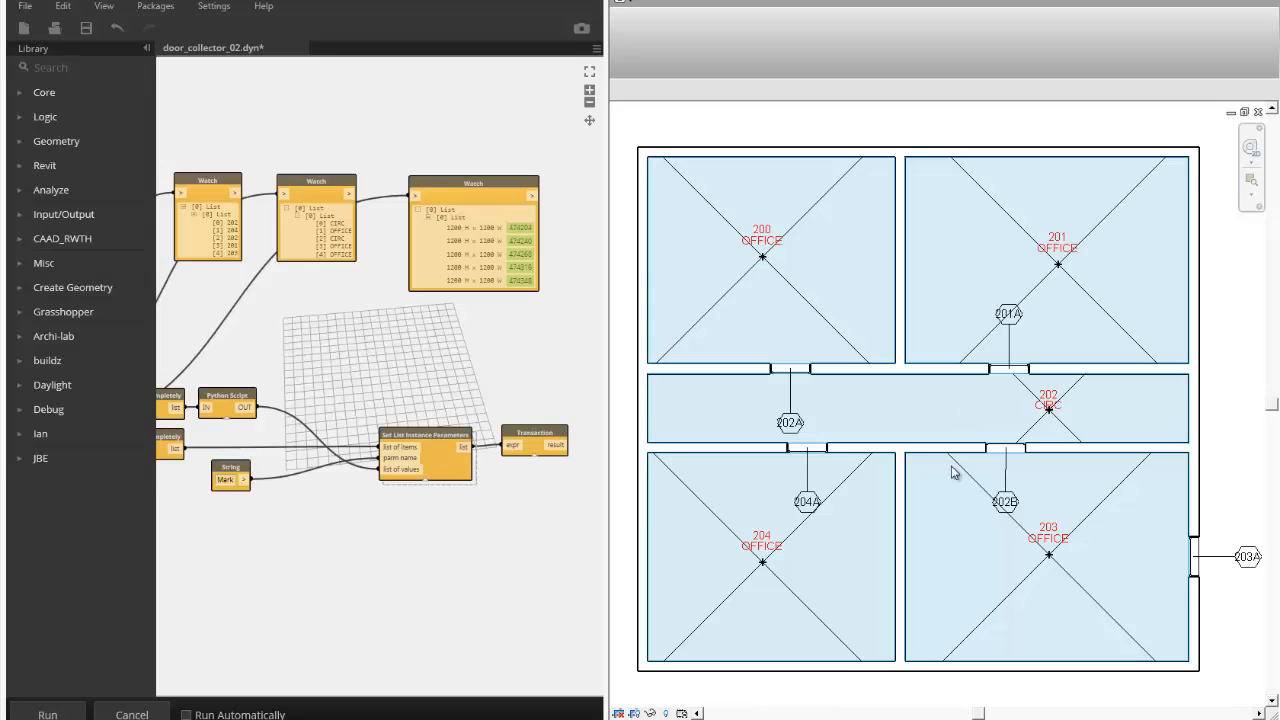
pyautogui.moveTo(518, 374)
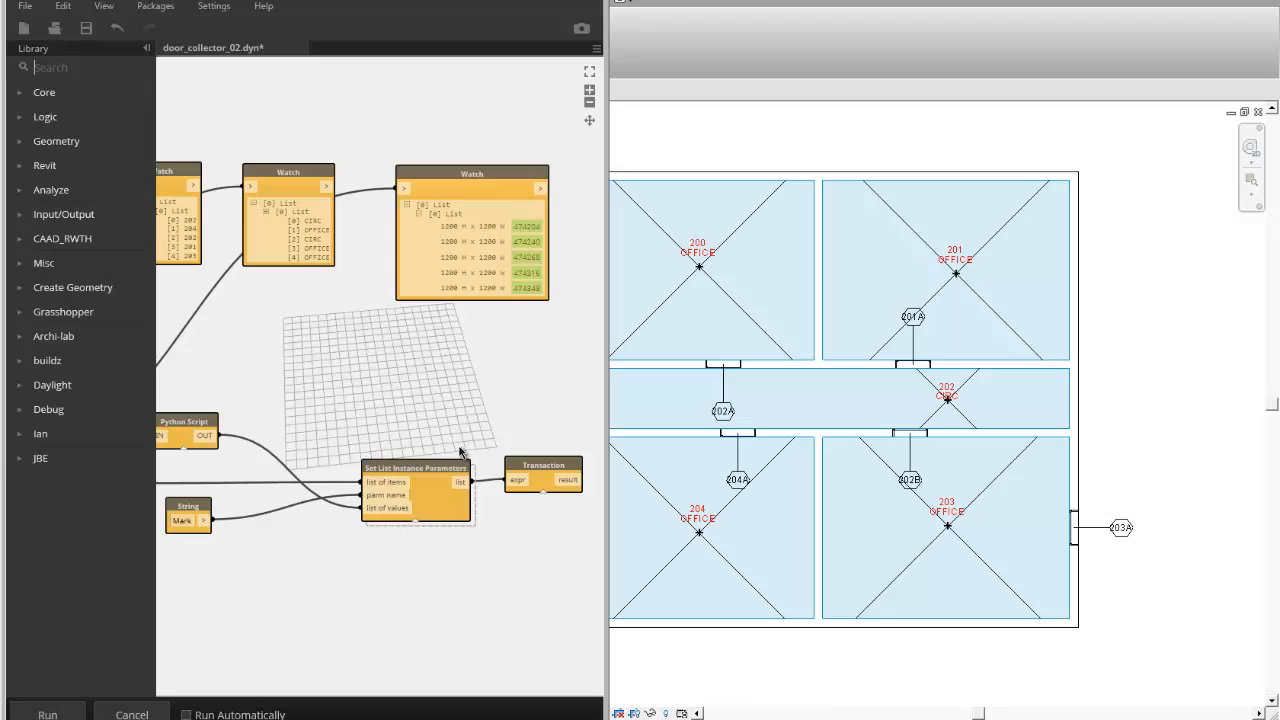
pyautogui.moveTo(452, 387)
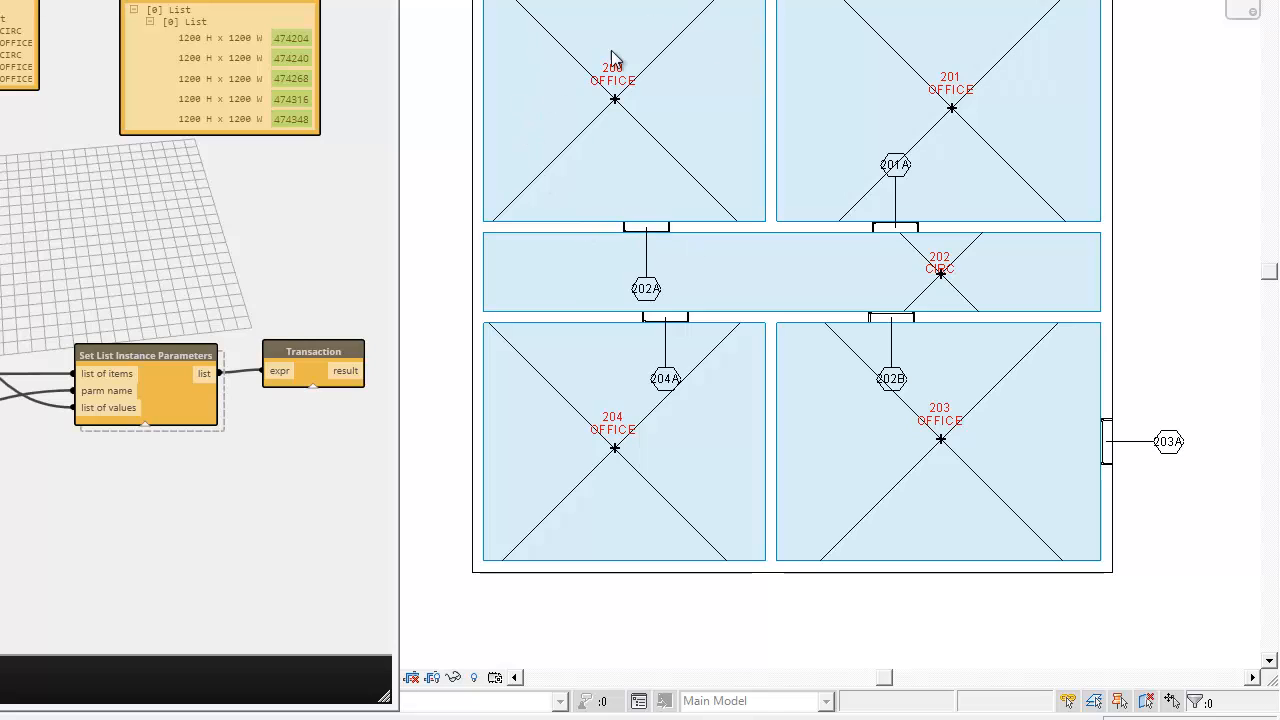
pyautogui.moveTo(613, 75)
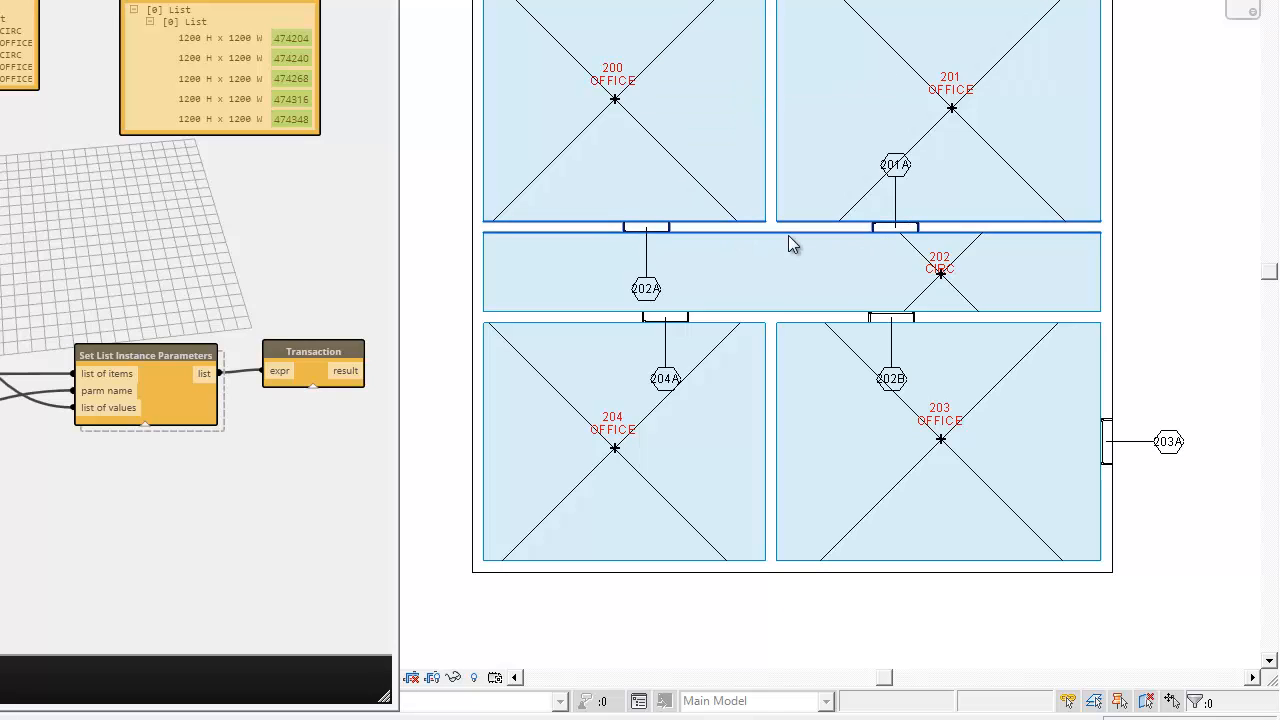
pyautogui.moveTo(772, 244)
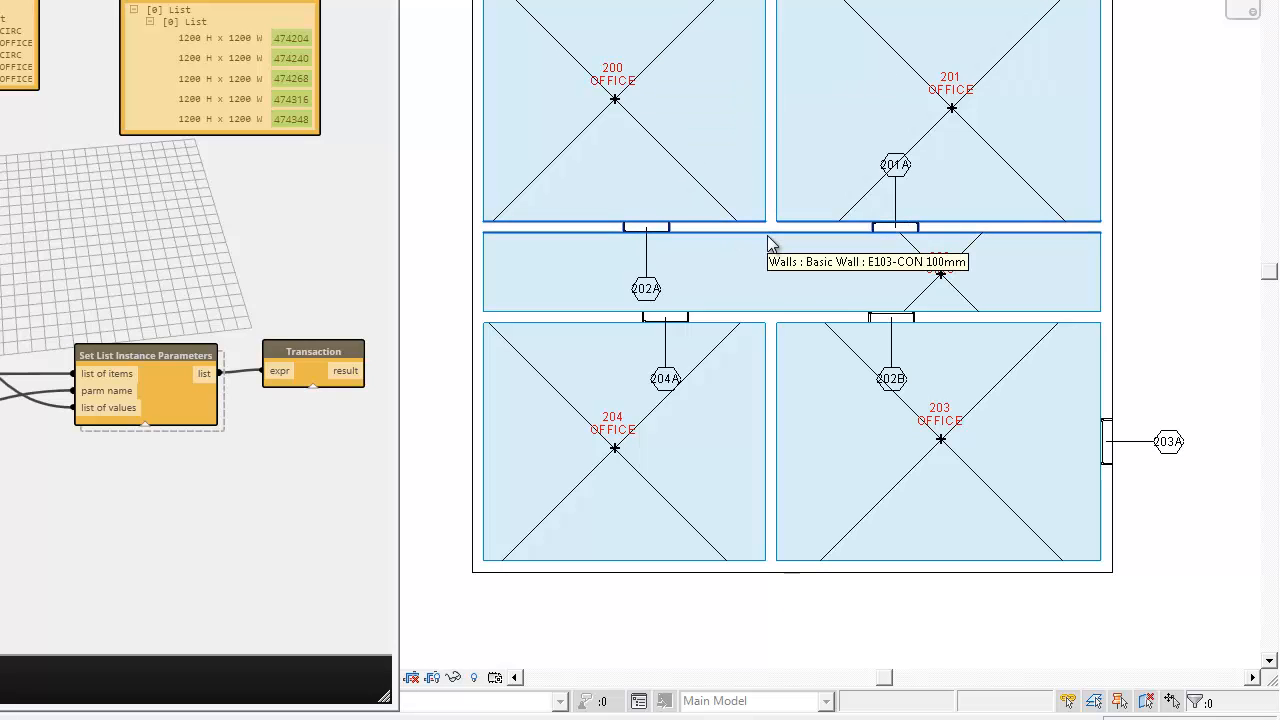